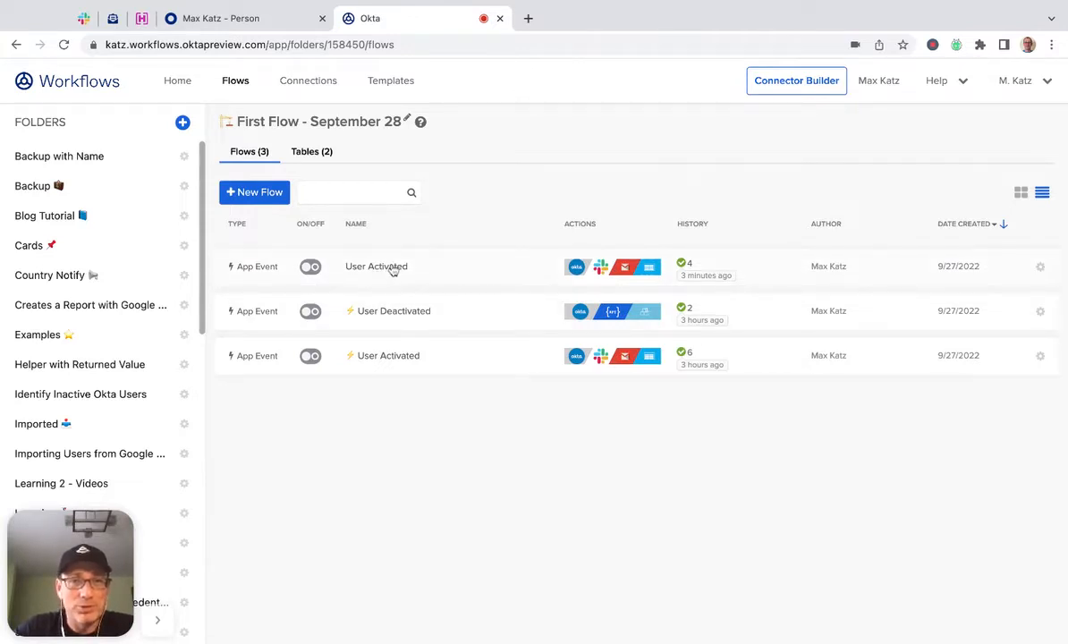
- Review the existing User Activated flow's Read User, Compose, Slack, Send Email and Create Row cards
{"action": "left_click", "coordinate": [376, 264]}
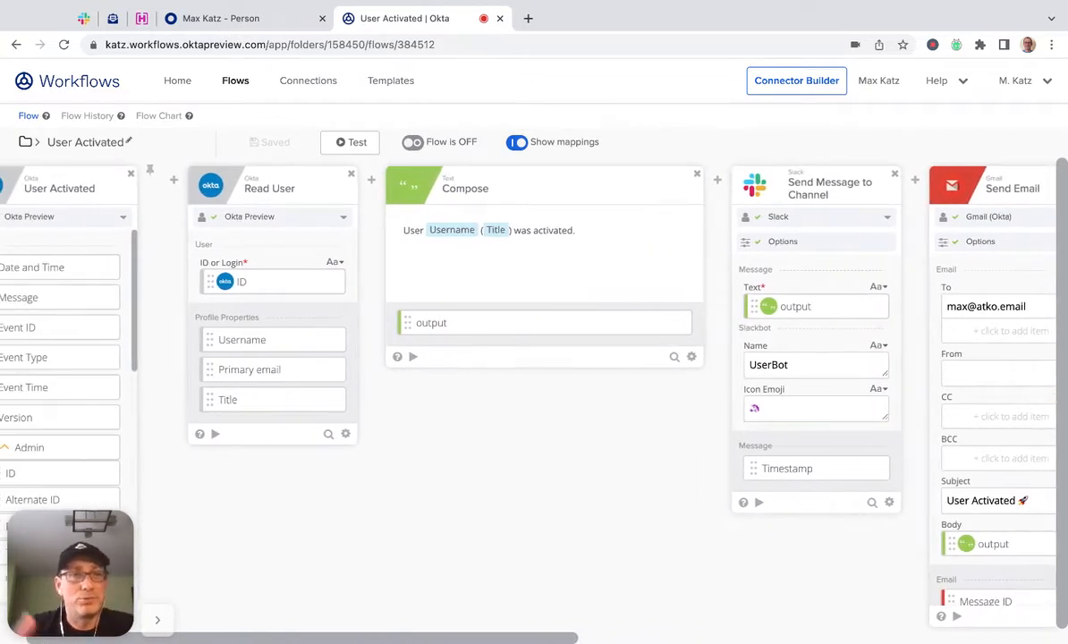
{"action": "mouse_move", "coordinate": [447, 451]}
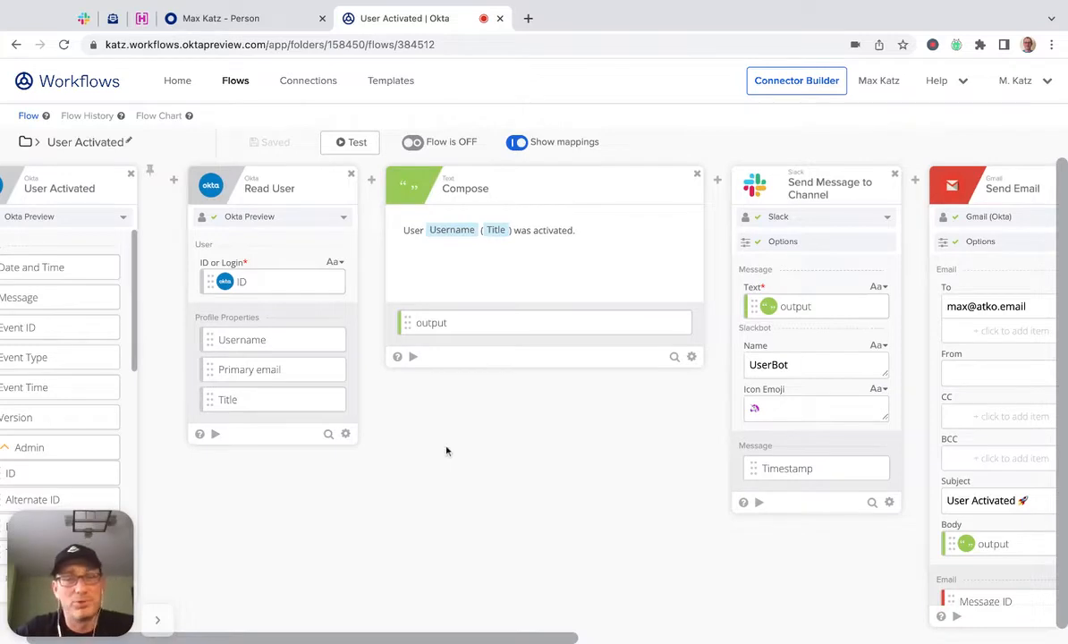
{"action": "mouse_move", "coordinate": [408, 501]}
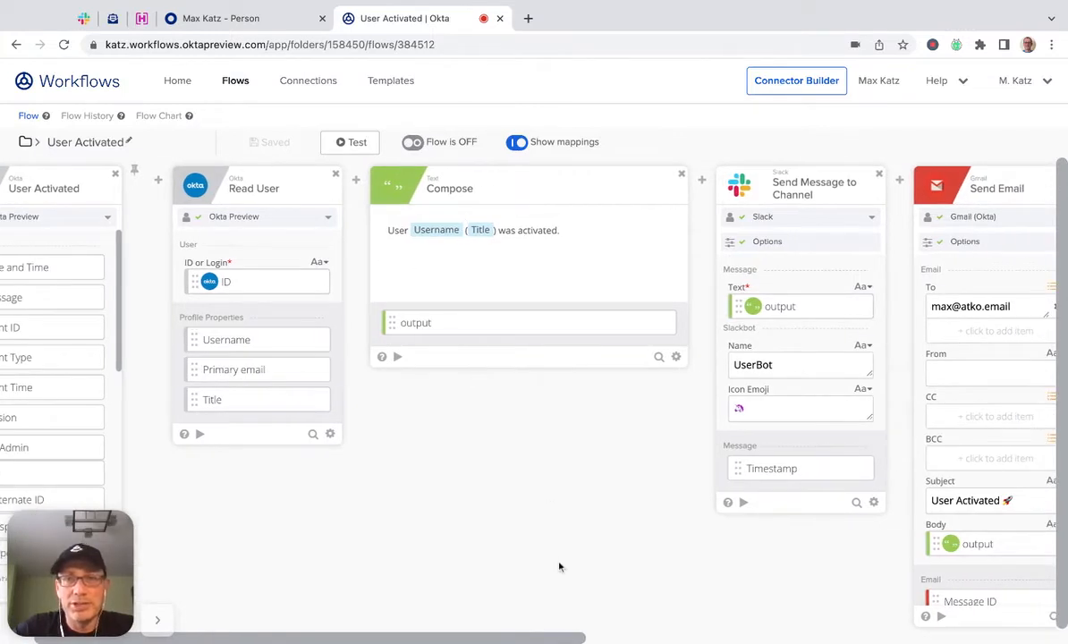
{"action": "scroll", "scroll_direction": "right", "scroll_amount": 3}
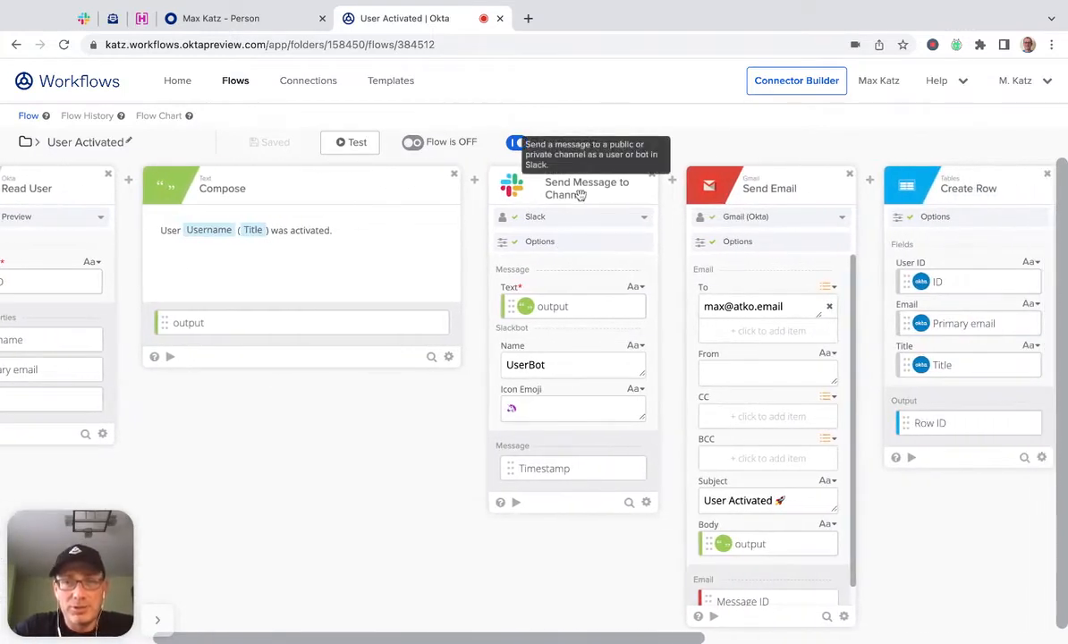
{"action": "left_click", "coordinate": [516, 142]}
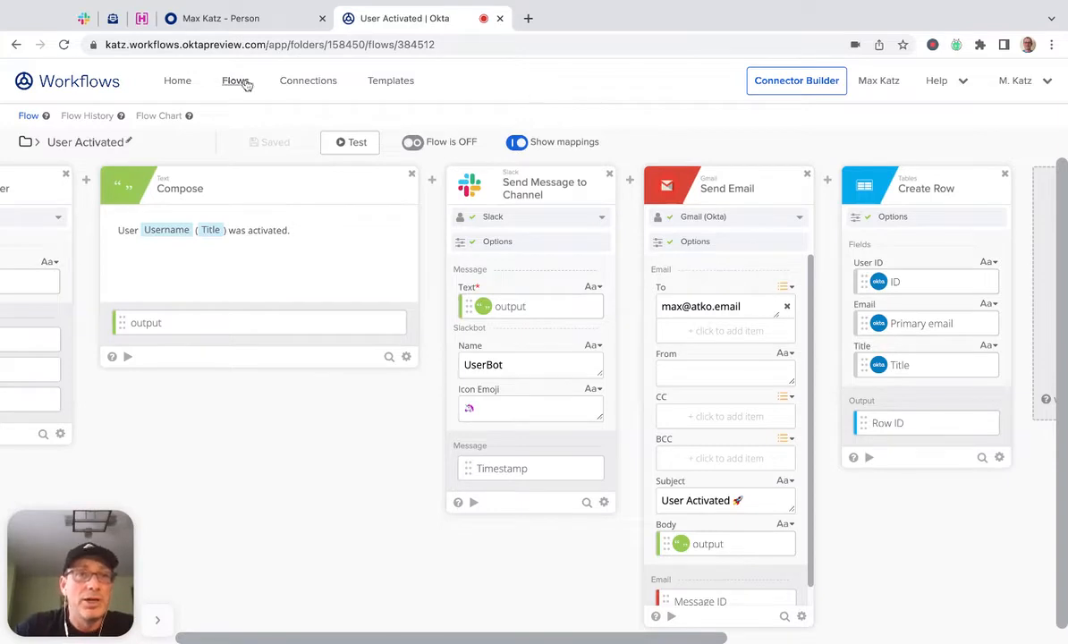
- Create a new flow named 'User Deactivated' with 'Save all data that passes through the Flow' enabled
{"action": "left_click", "coordinate": [236, 81]}
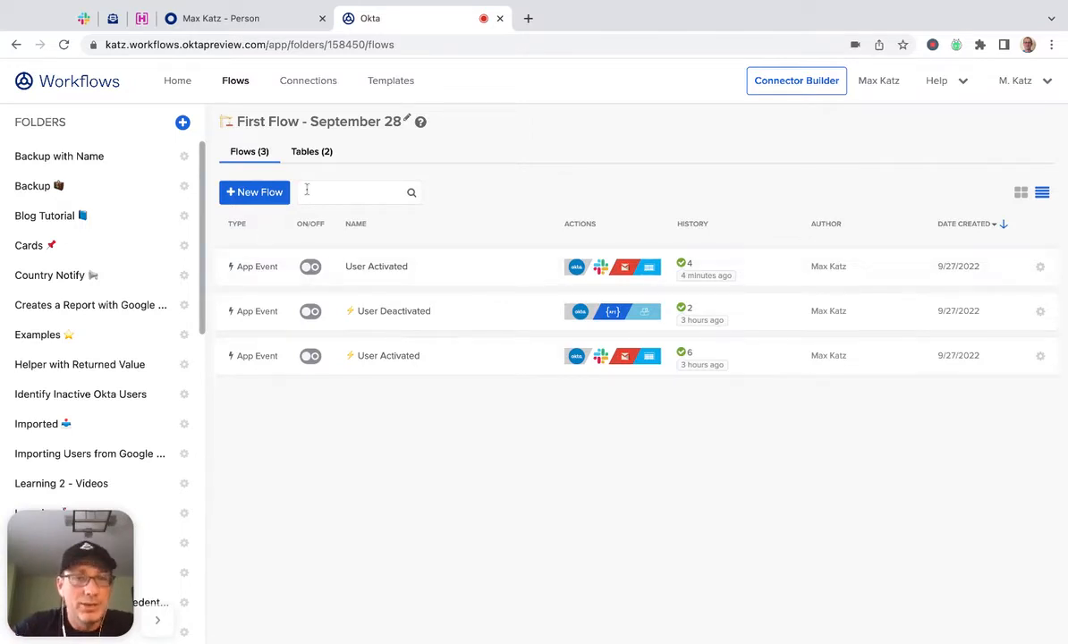
{"action": "left_click", "coordinate": [254, 192]}
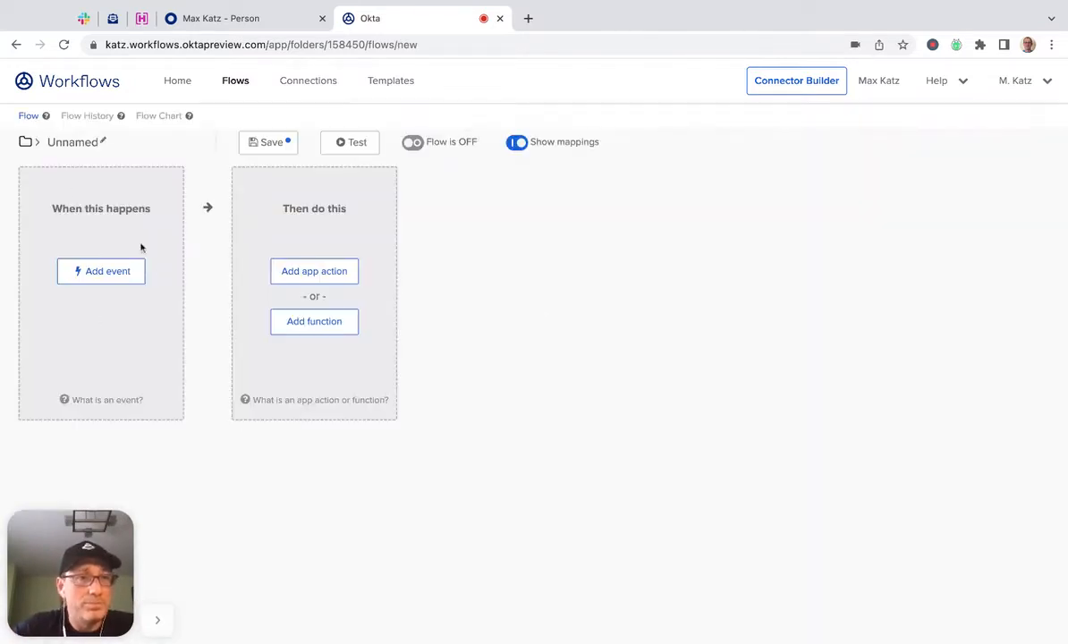
{"action": "type", "text": "User Deactivated"}
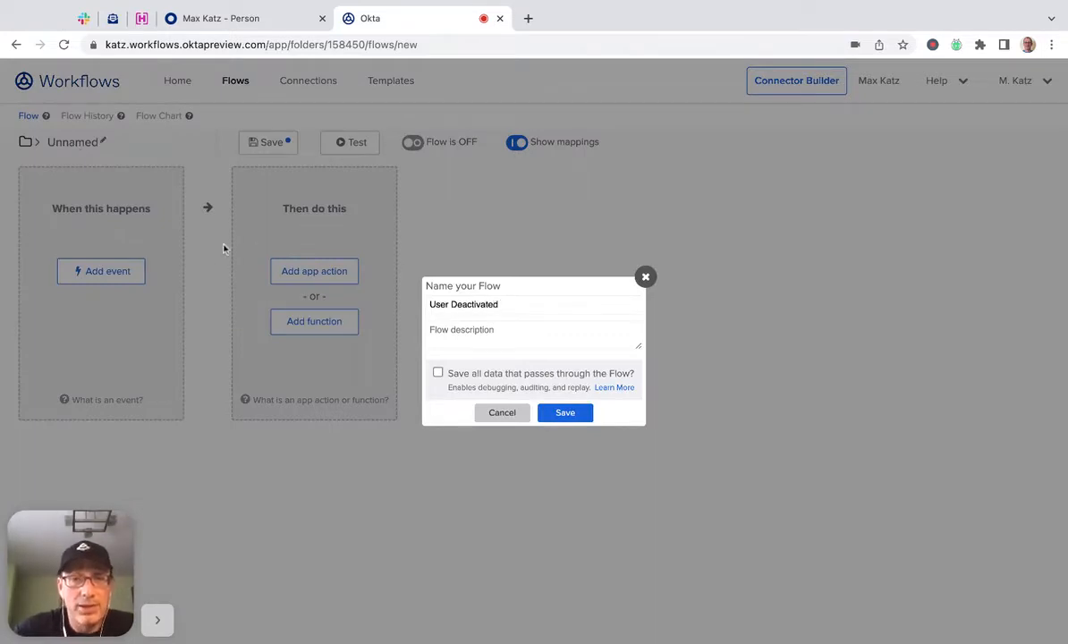
{"action": "left_click", "coordinate": [436, 372]}
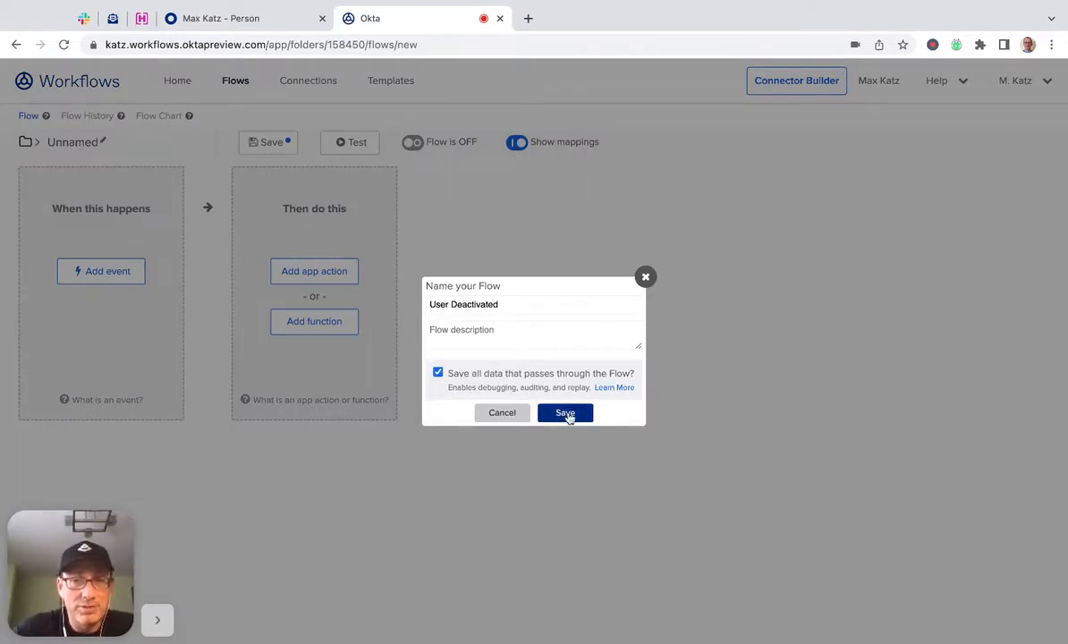
{"action": "left_click", "coordinate": [565, 411]}
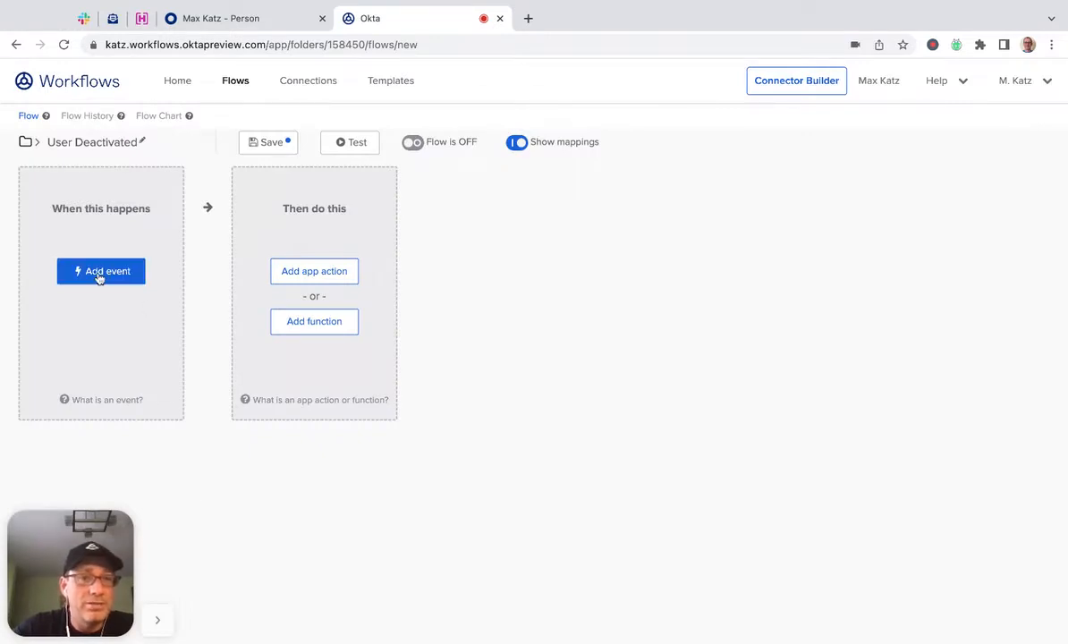
- Start the flow on the Okta 'User Deactivated' event
{"action": "left_click", "coordinate": [100, 272]}
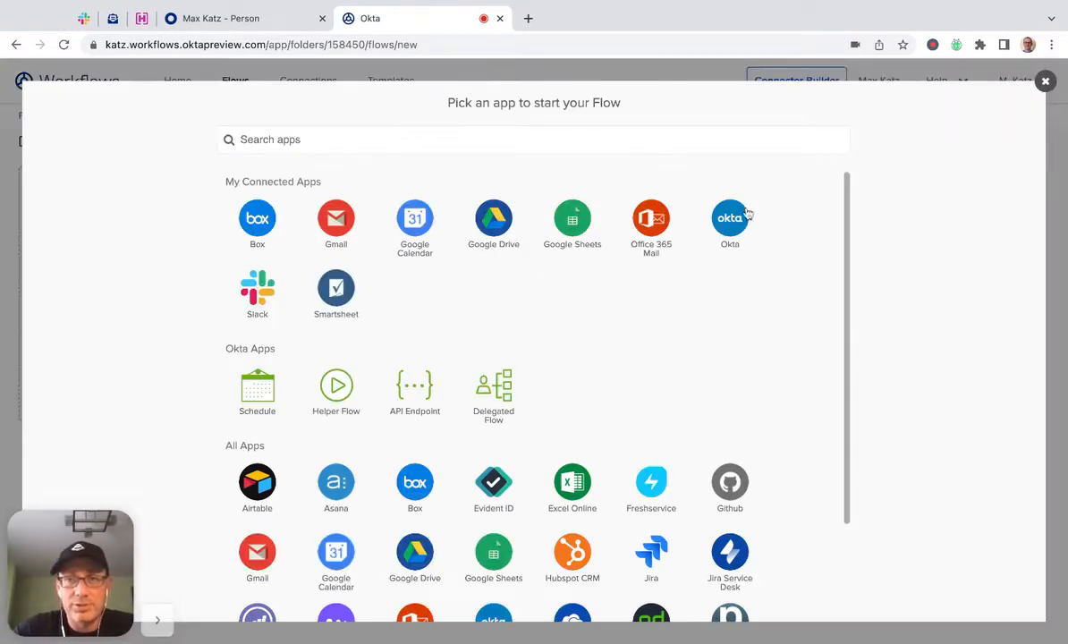
{"action": "left_click", "coordinate": [730, 218]}
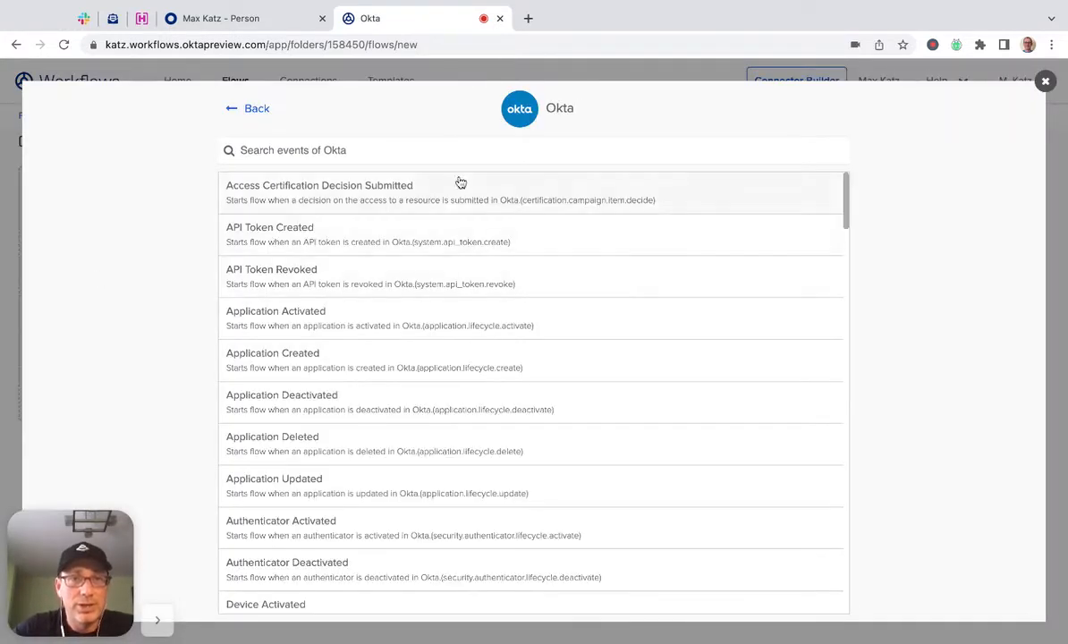
{"action": "type", "text": "user"}
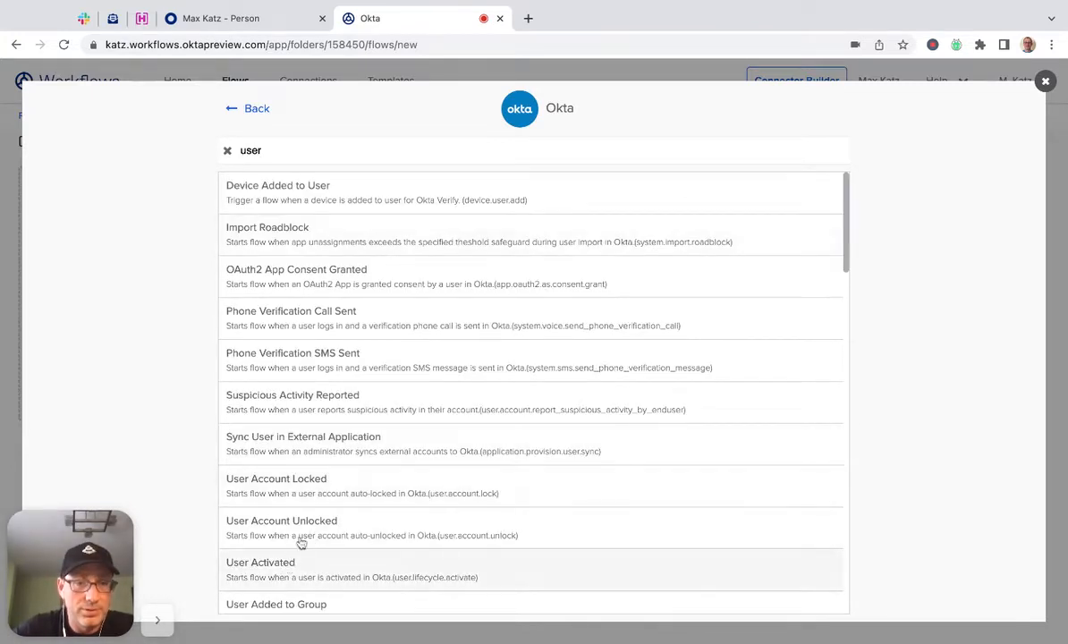
{"action": "type", "text": "d"}
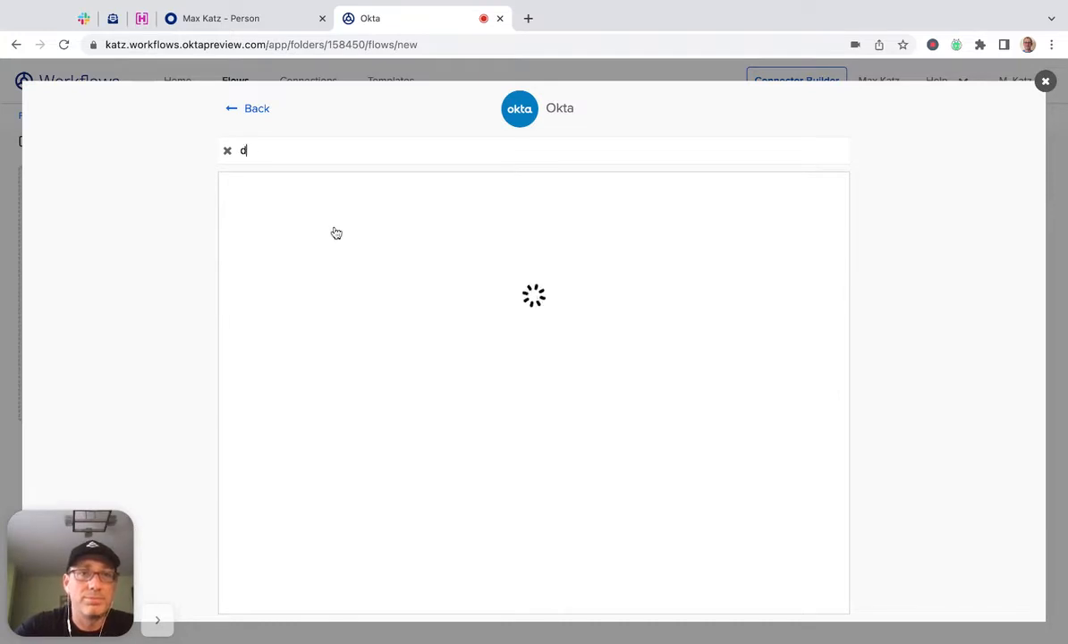
{"action": "type", "text": "ea"}
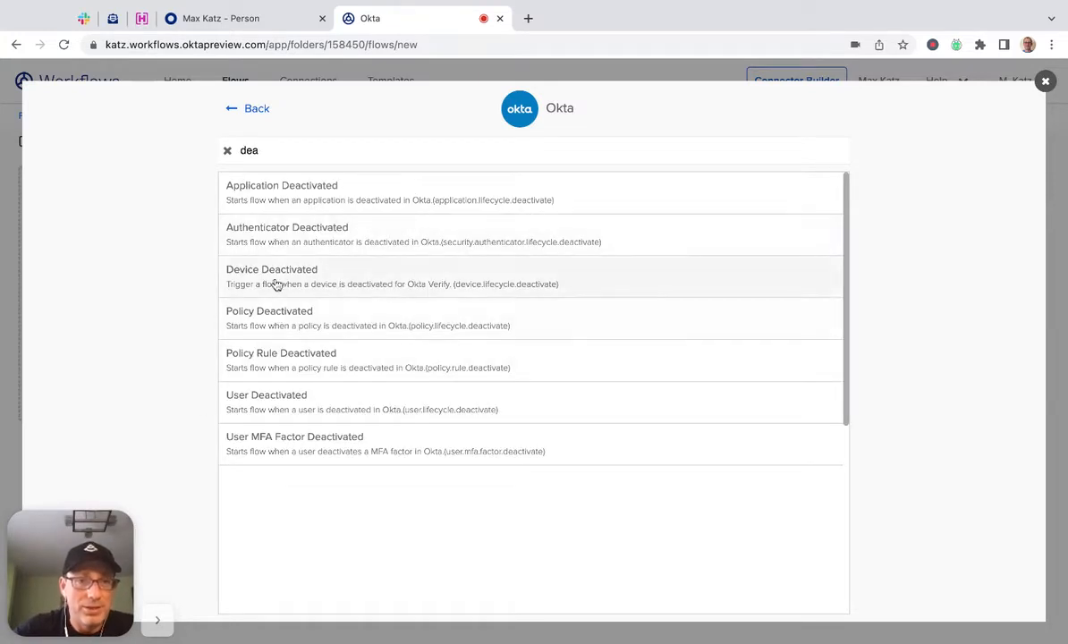
{"action": "left_click", "coordinate": [266, 401]}
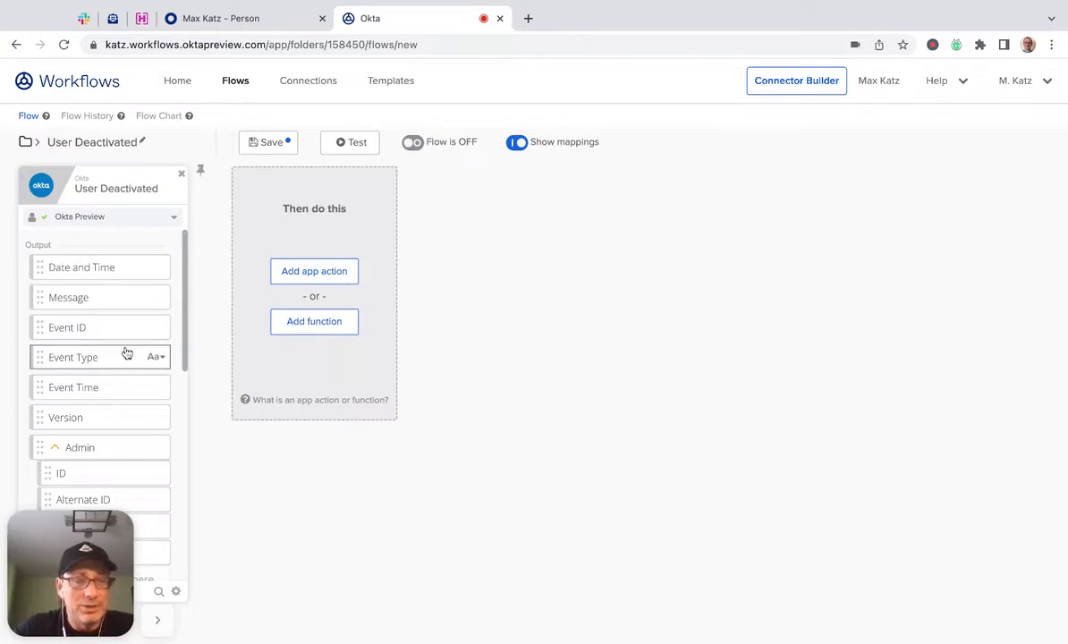
- Add an Okta 'Read User' action after the User Deactivated event
{"action": "scroll", "scroll_direction": "down", "scroll_amount": 3}
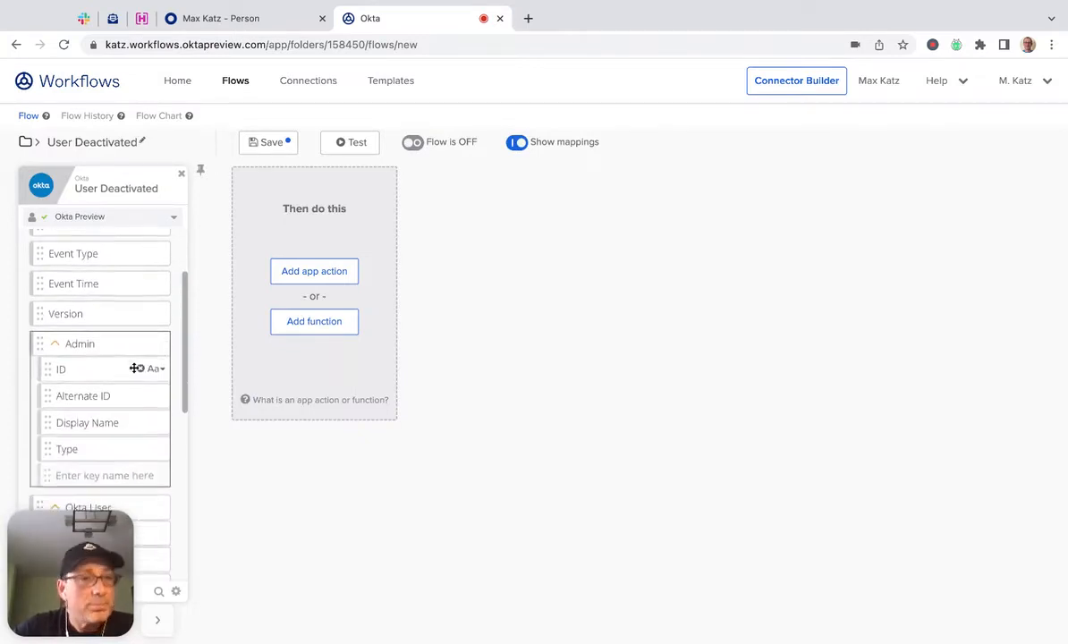
{"action": "scroll", "scroll_direction": "down", "scroll_amount": 3}
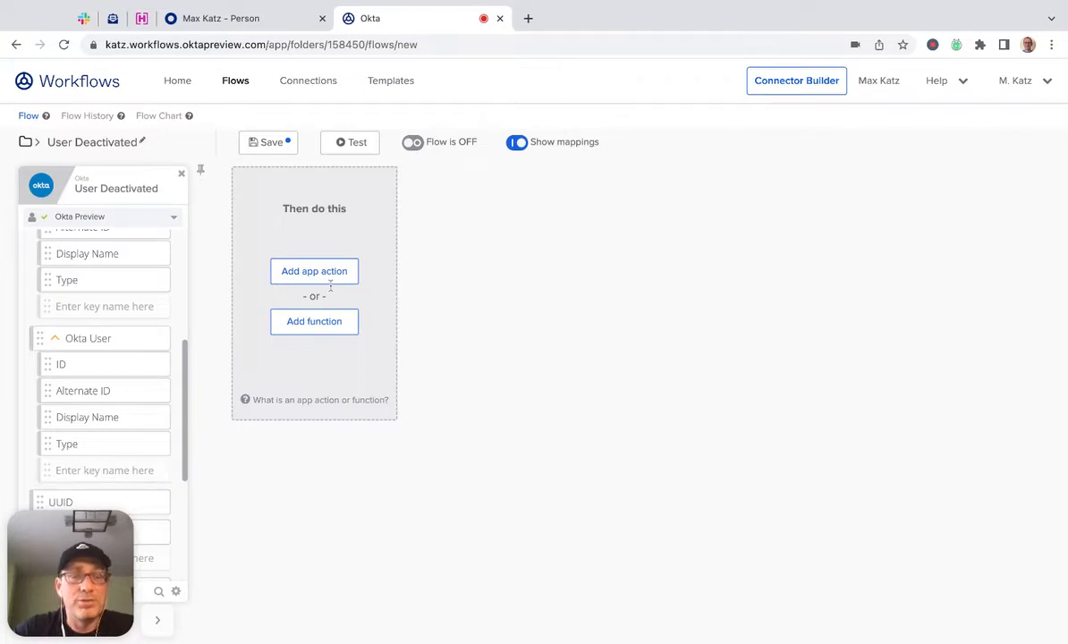
{"action": "mouse_move", "coordinate": [315, 272]}
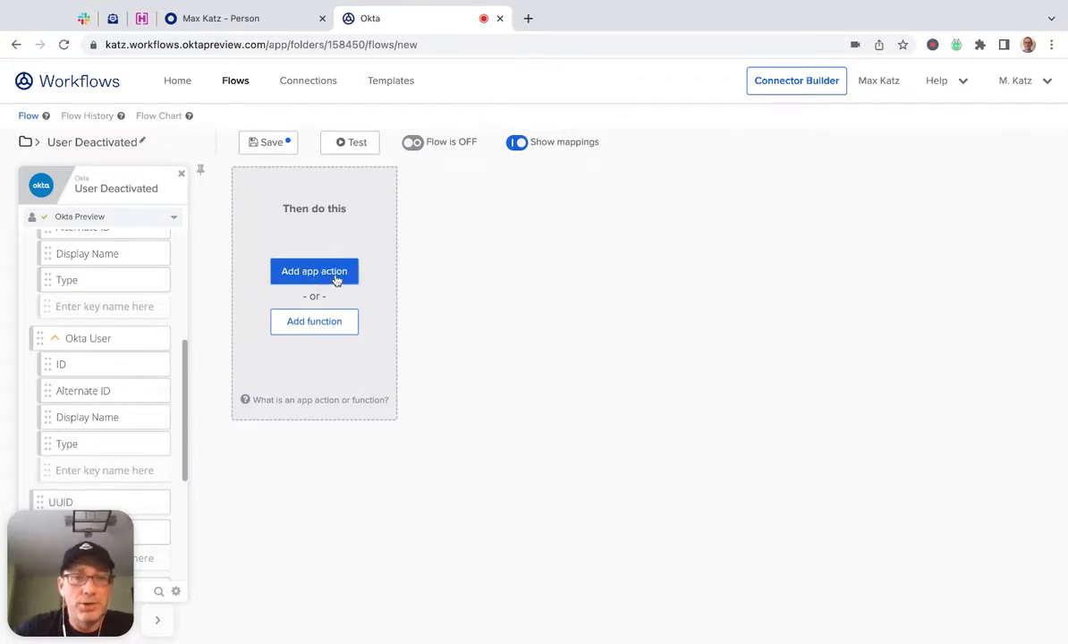
{"action": "type", "text": "gmai"}
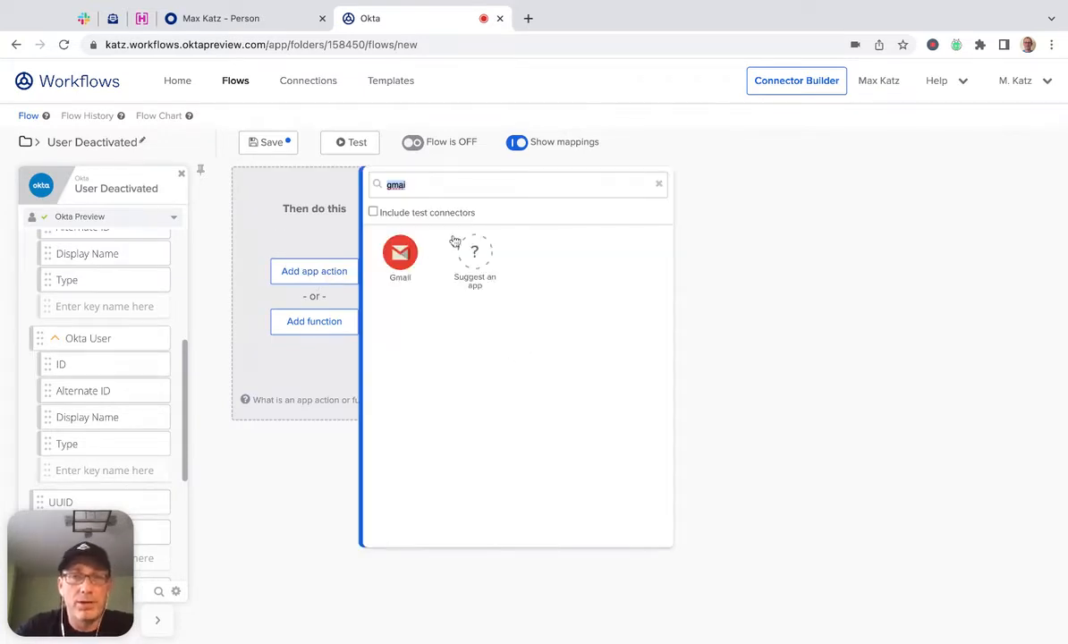
{"action": "type", "text": "conn"}
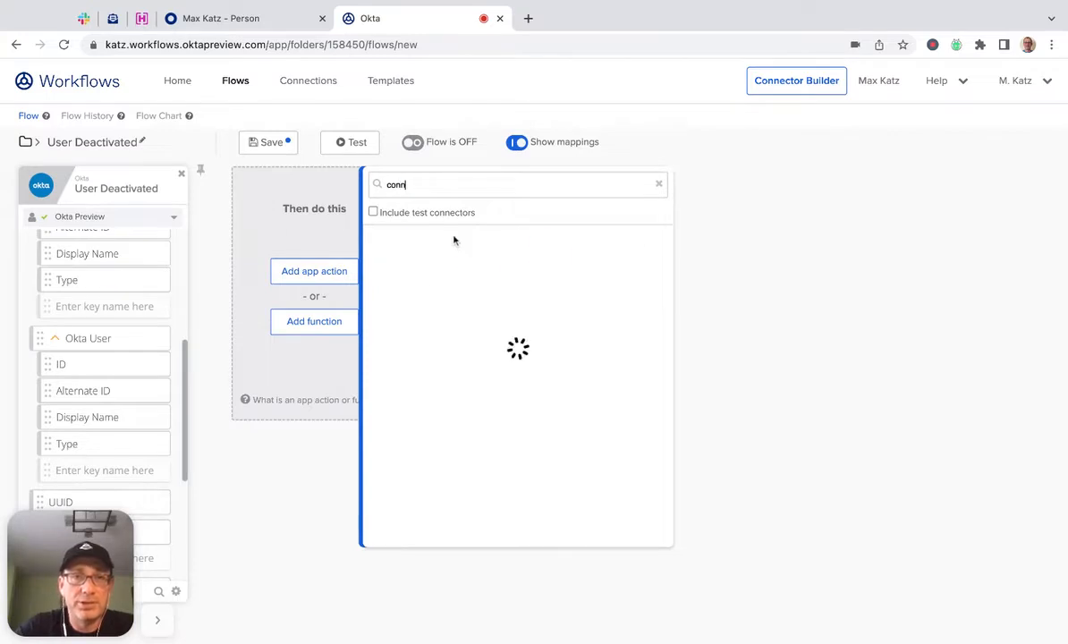
{"action": "type", "text": "oki"}
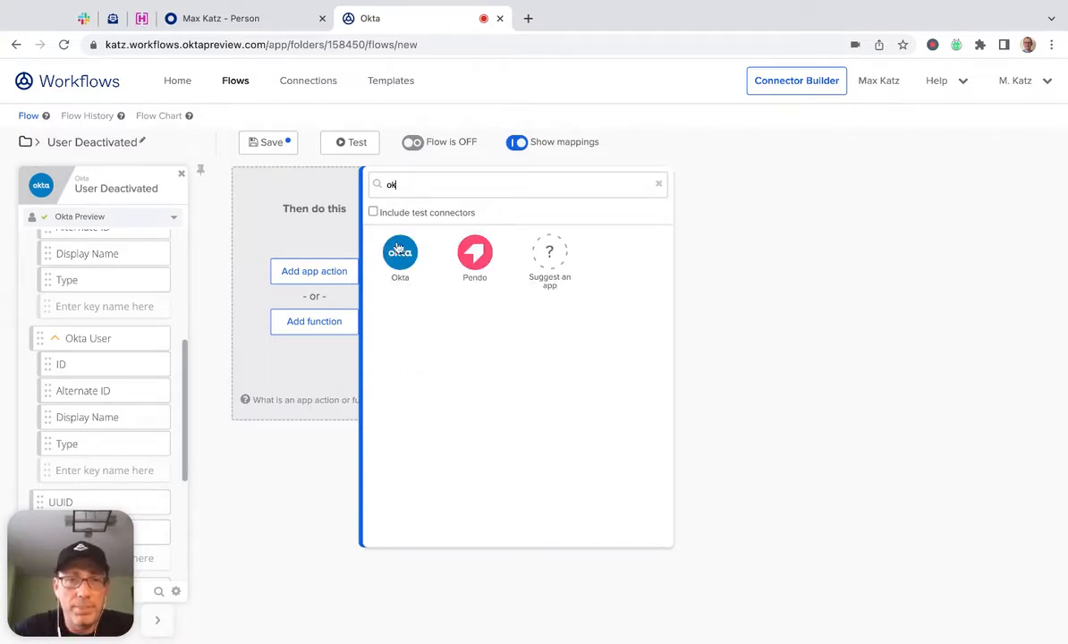
{"action": "left_click", "coordinate": [401, 254]}
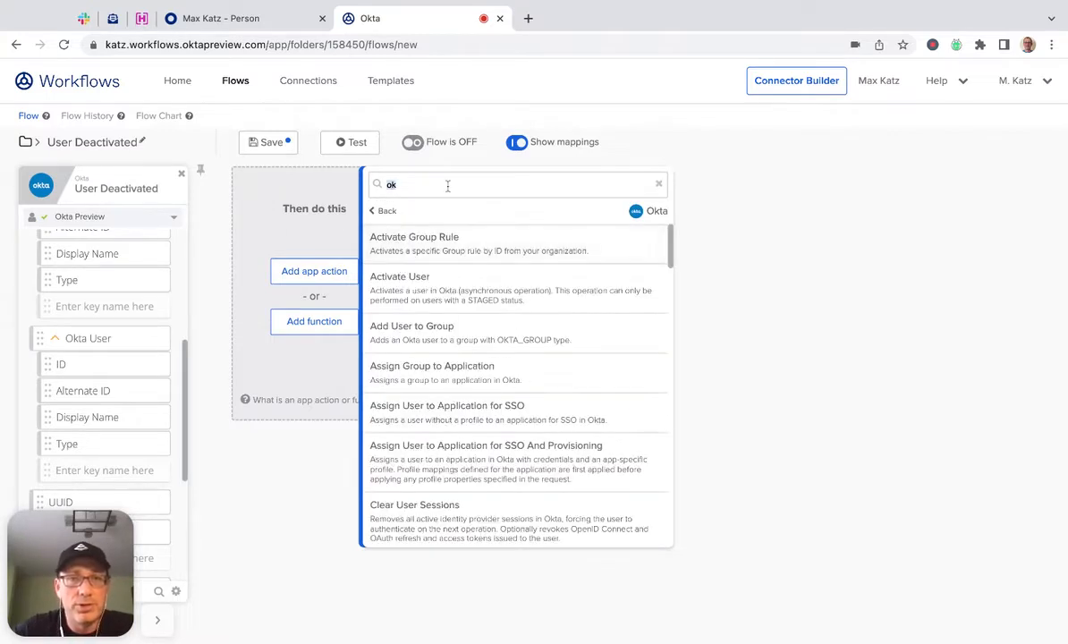
{"action": "type", "text": "read"}
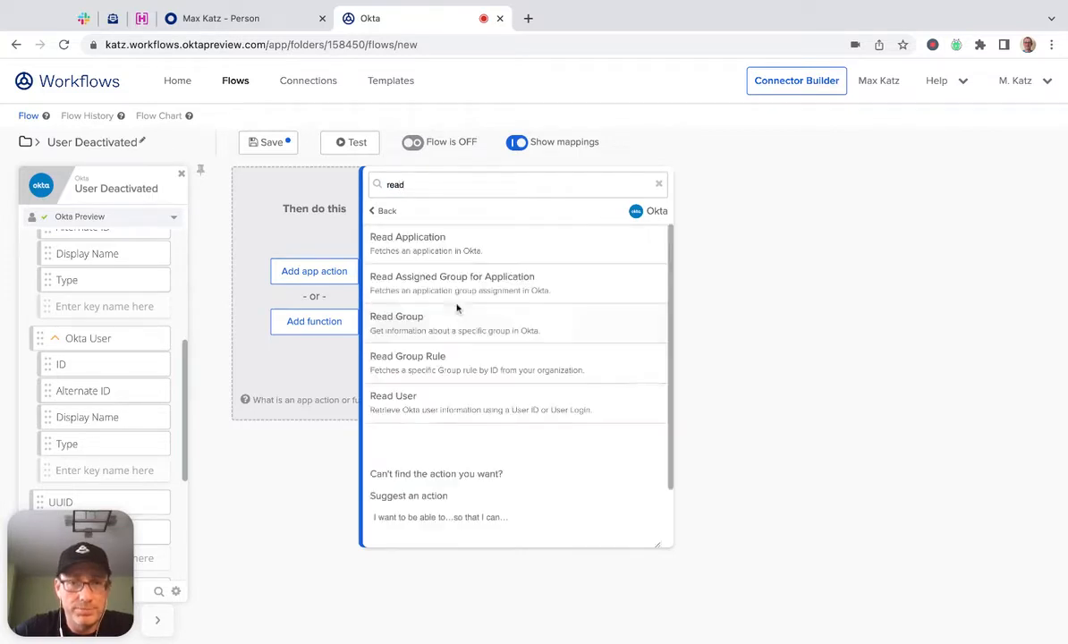
{"action": "left_click", "coordinate": [393, 395]}
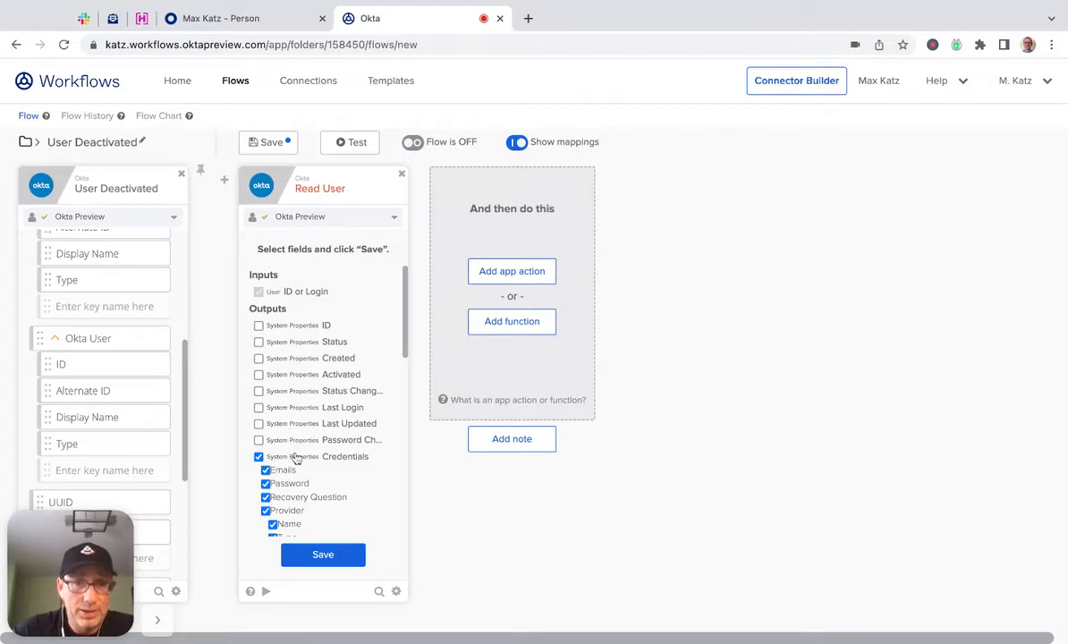
- Have Read User return Username, Primary email and Title, fed by the deactivated user's ID
{"action": "scroll", "scroll_direction": "down", "scroll_amount": 3}
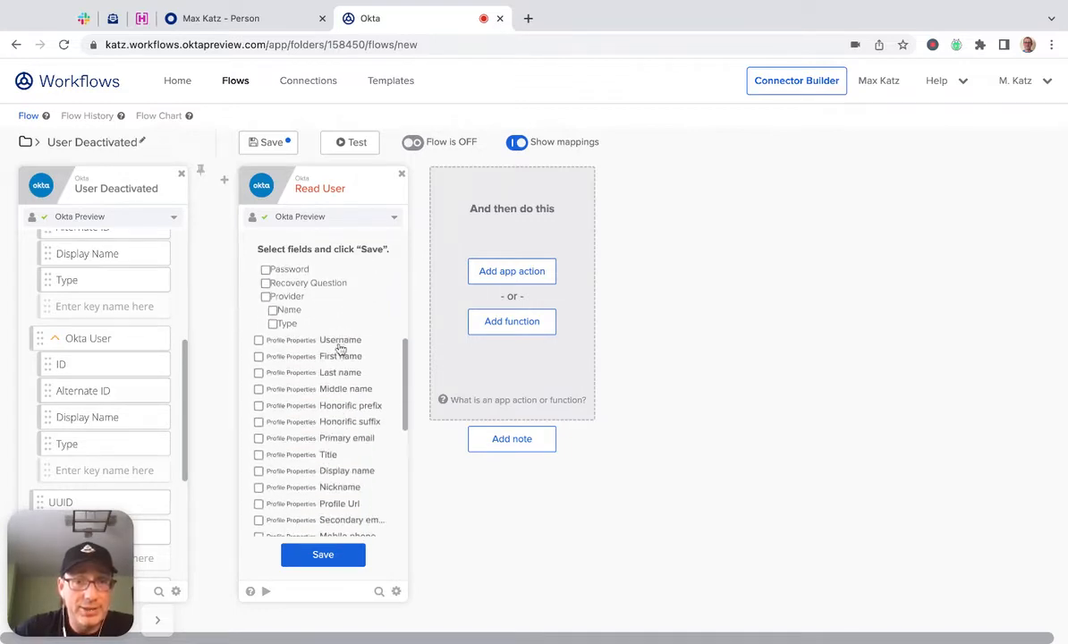
{"action": "left_click", "coordinate": [258, 340]}
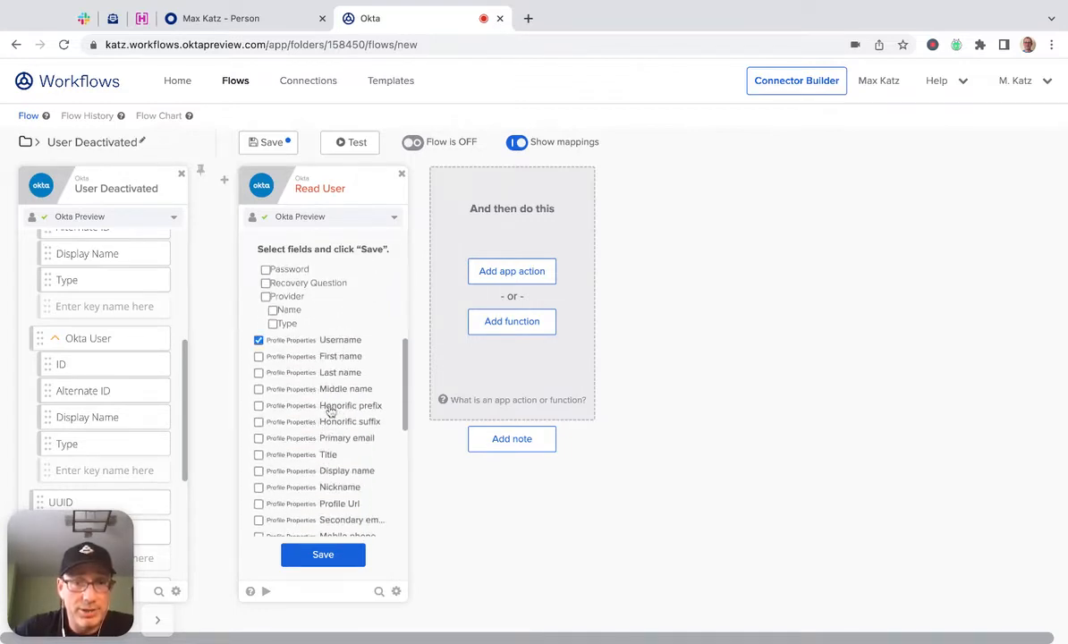
{"action": "left_click", "coordinate": [257, 436]}
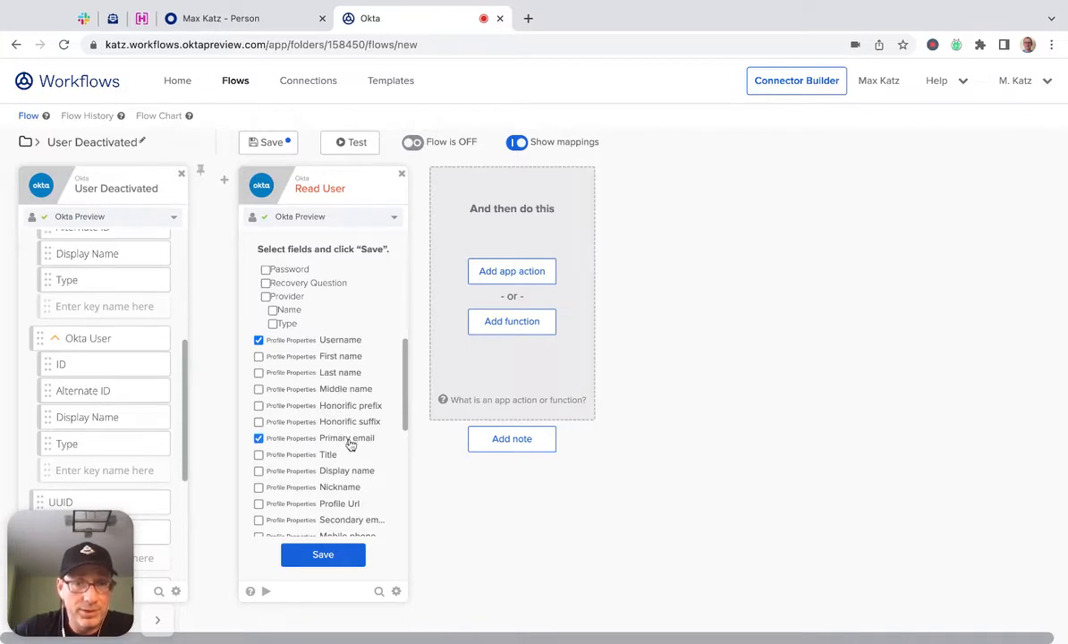
{"action": "left_click", "coordinate": [322, 554]}
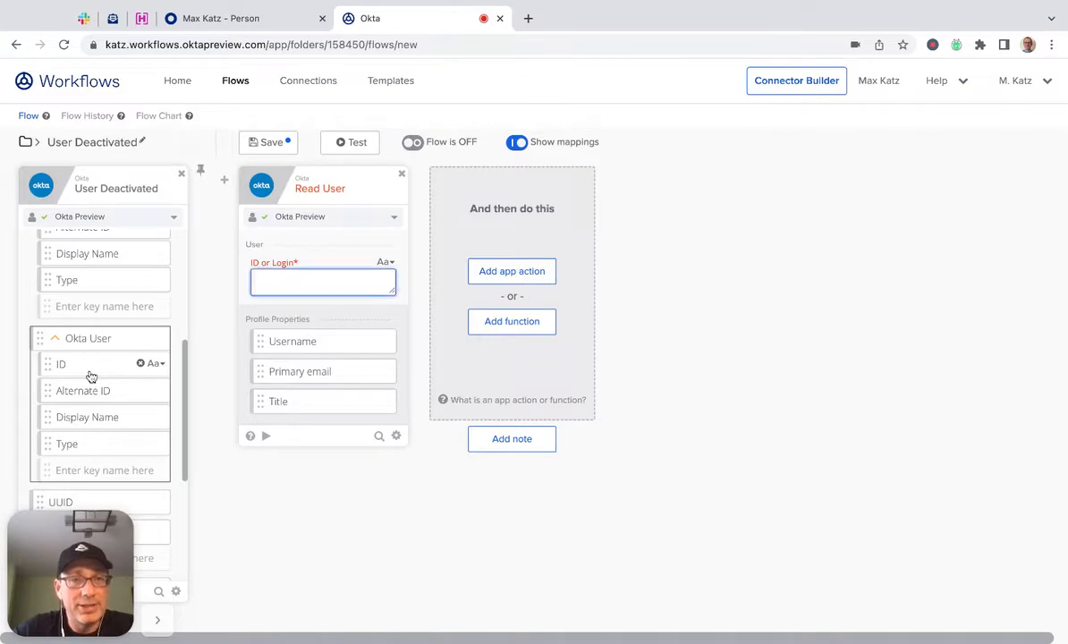
{"action": "left_click_drag", "start_coordinate": [61, 363], "coordinate": [322, 281]}
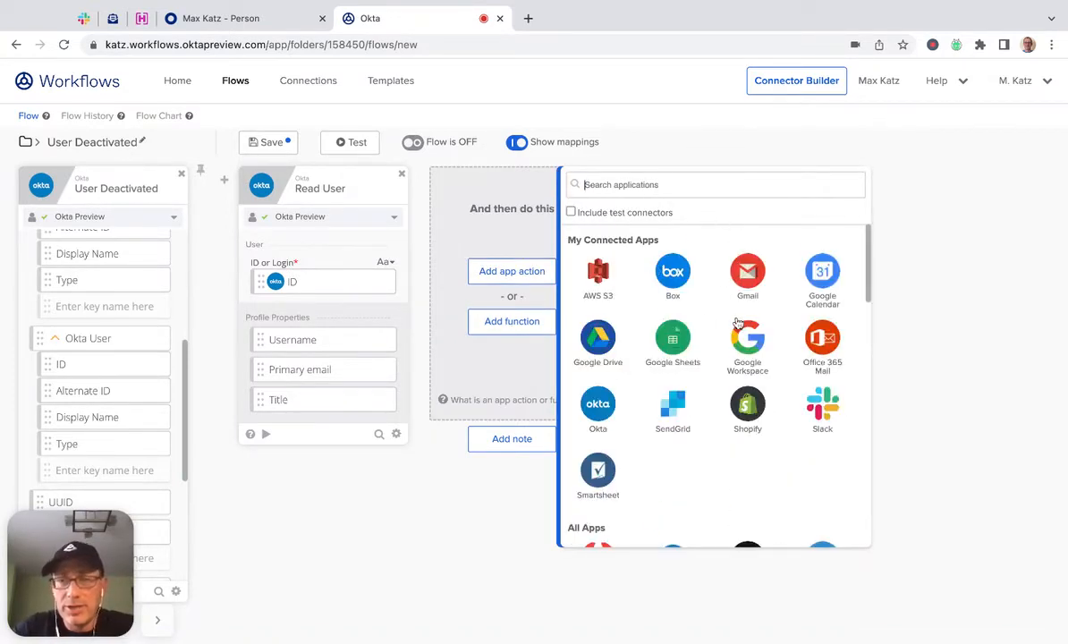
- Add an API Connector Post card after Read User, then switch to the Hookbin page
{"action": "scroll", "scroll_direction": "down", "scroll_amount": 3}
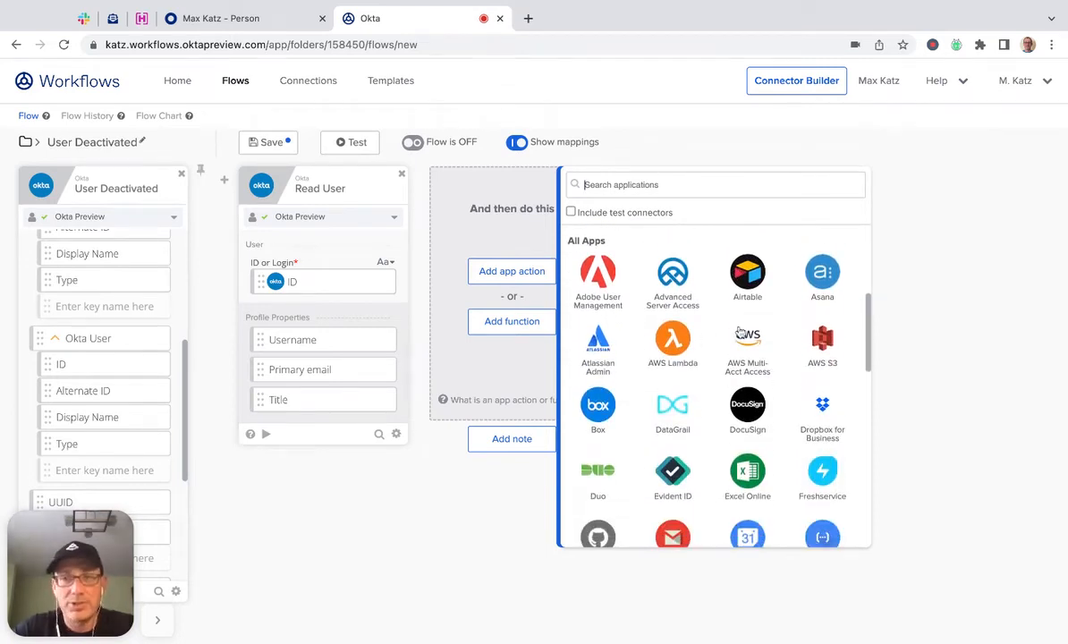
{"action": "scroll", "scroll_direction": "down", "scroll_amount": 3}
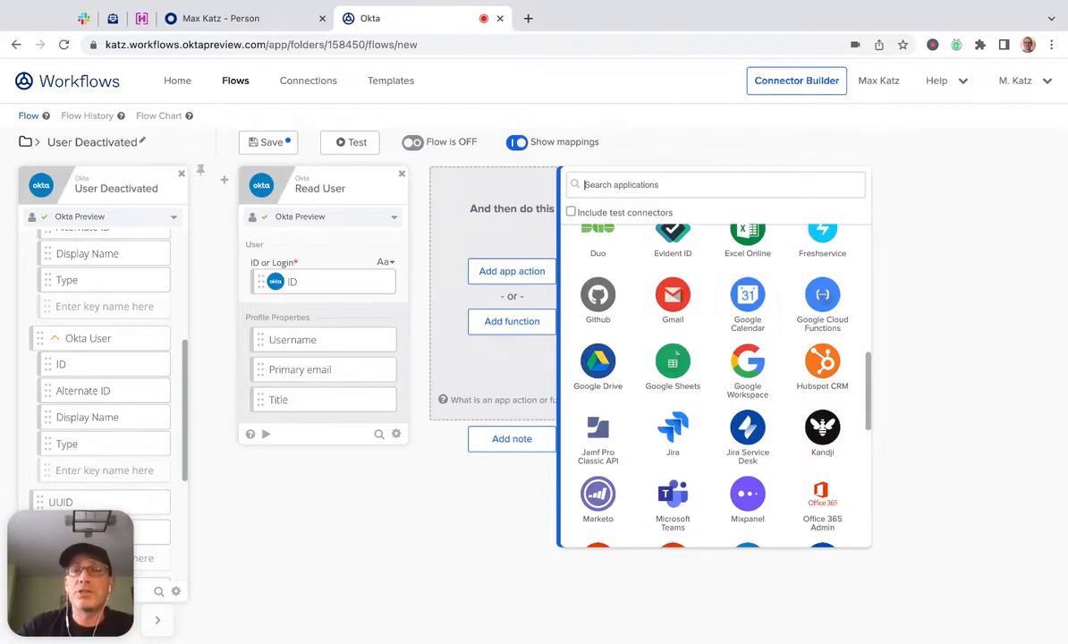
{"action": "scroll", "scroll_direction": "down", "scroll_amount": 3}
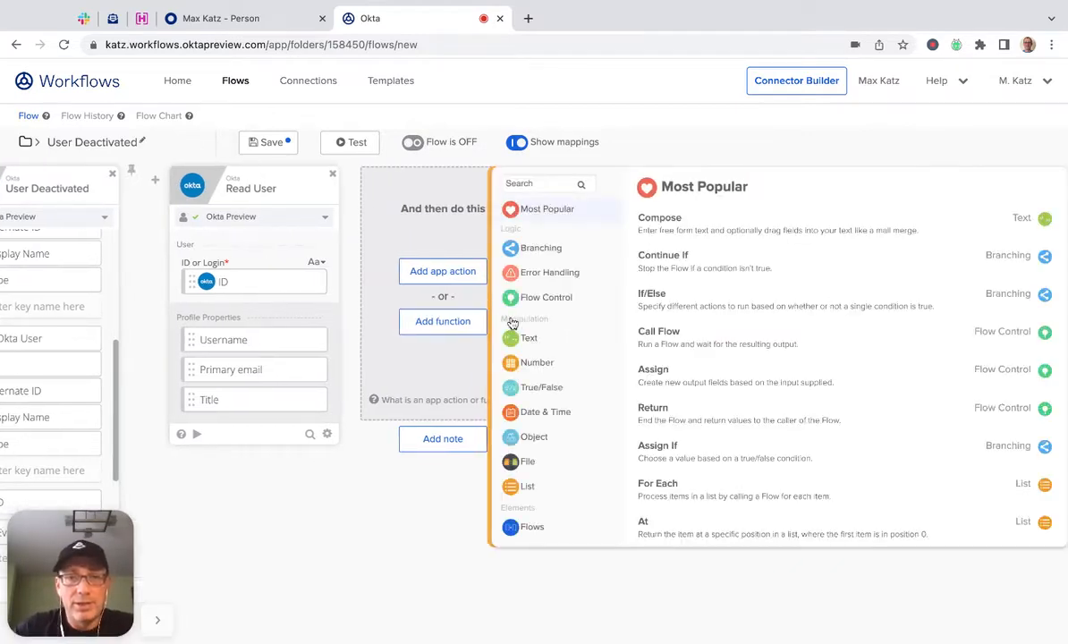
{"action": "type", "text": "post"}
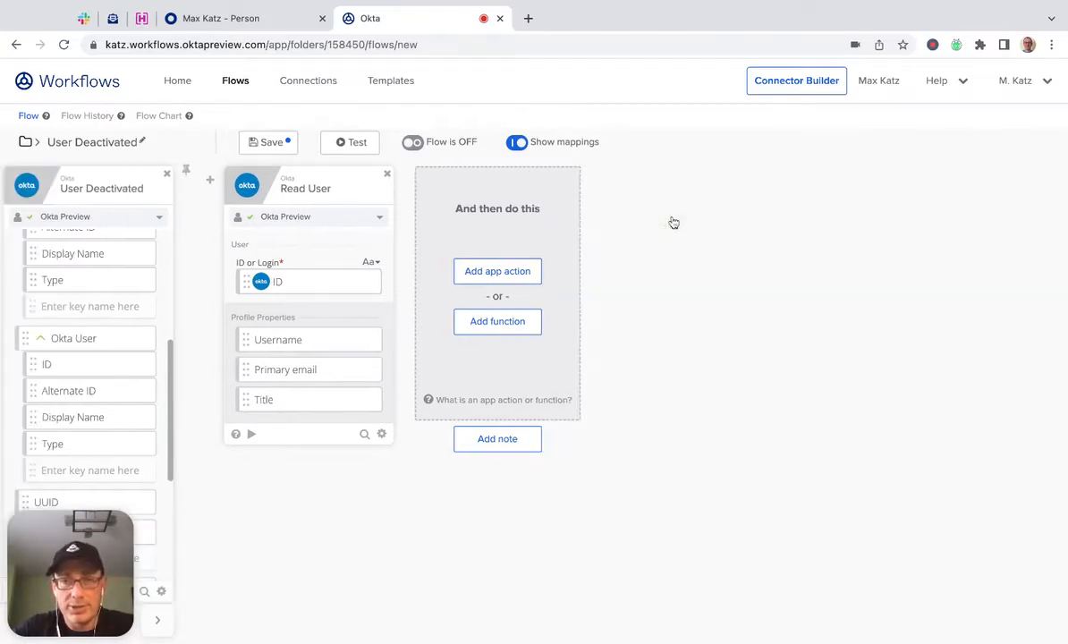
{"action": "left_click", "coordinate": [497, 272]}
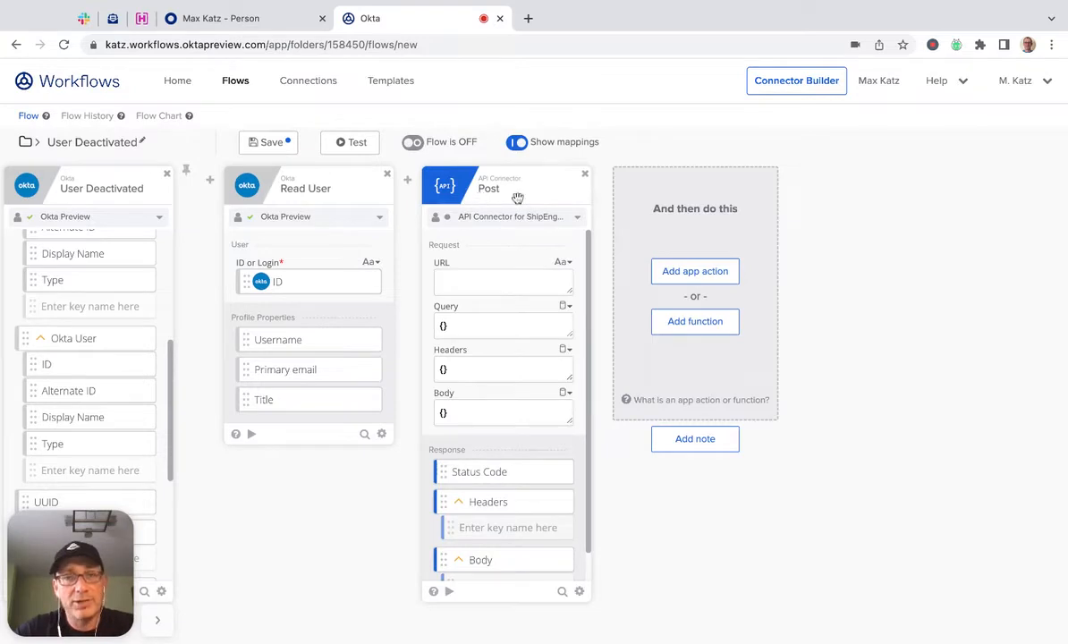
{"action": "mouse_move", "coordinate": [365, 14]}
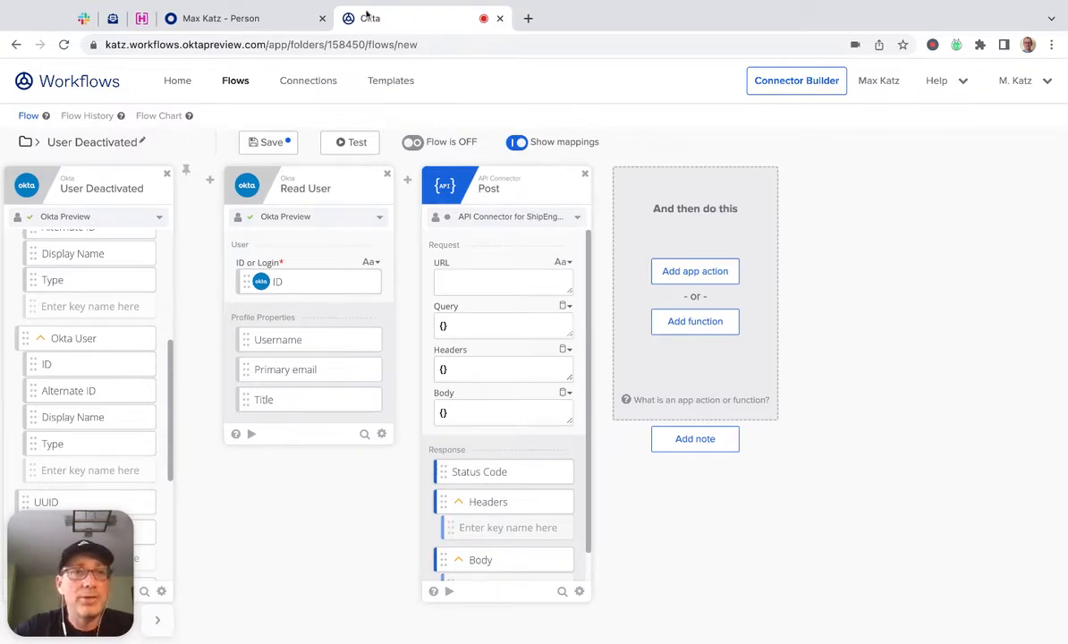
{"action": "left_click", "coordinate": [139, 18]}
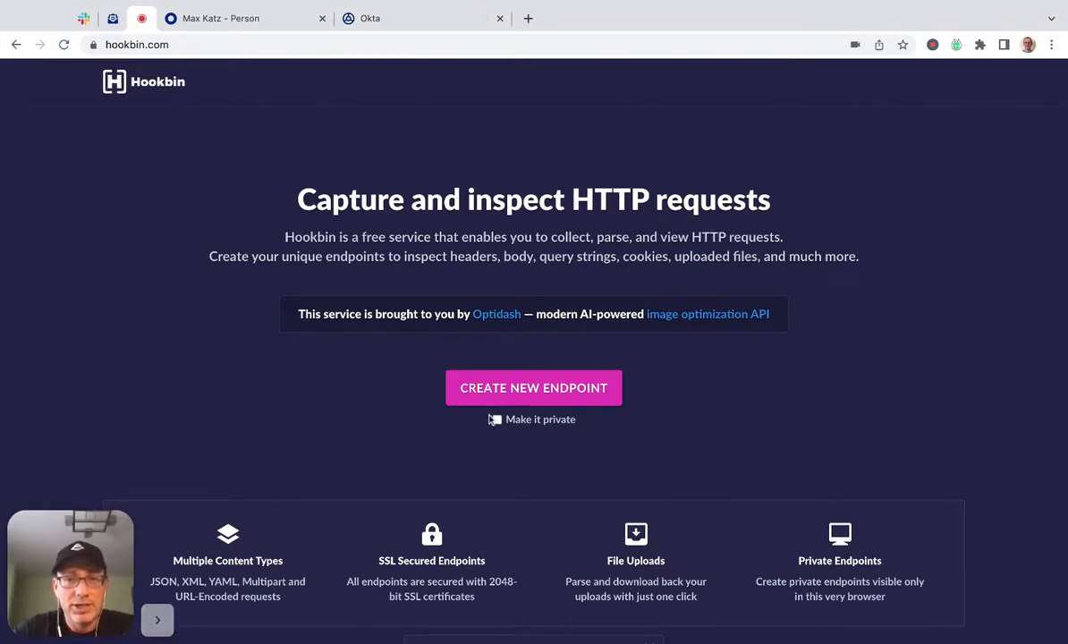
- Create a private Hookbin endpoint for its URL and return to the flow
{"action": "left_click", "coordinate": [497, 418]}
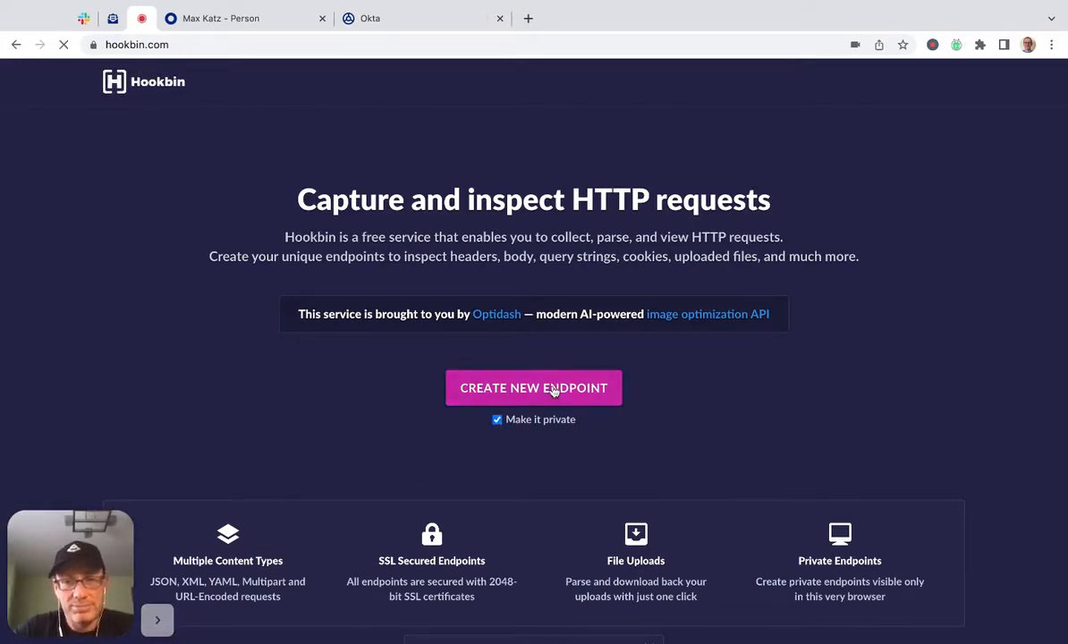
{"action": "left_click", "coordinate": [533, 387]}
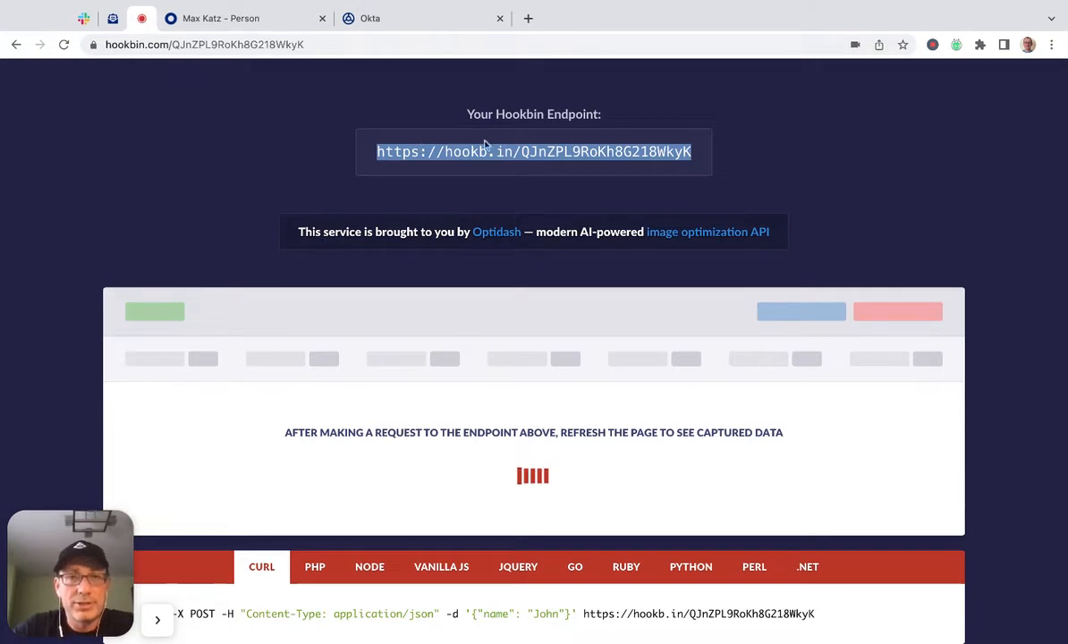
{"action": "scroll", "scroll_direction": "down", "scroll_amount": 3}
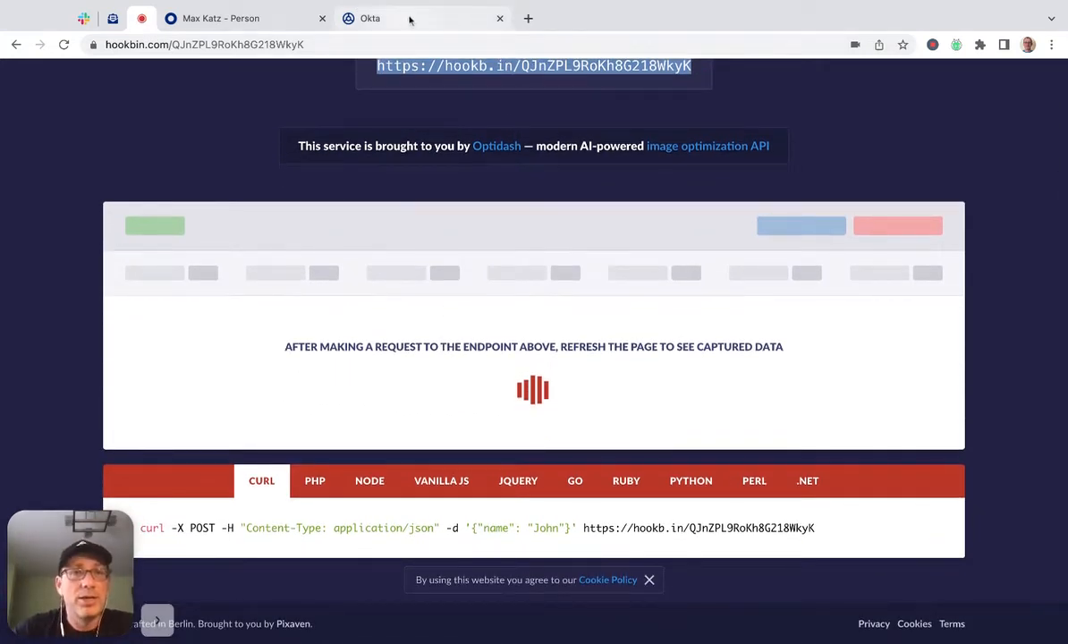
{"action": "left_click", "coordinate": [368, 18]}
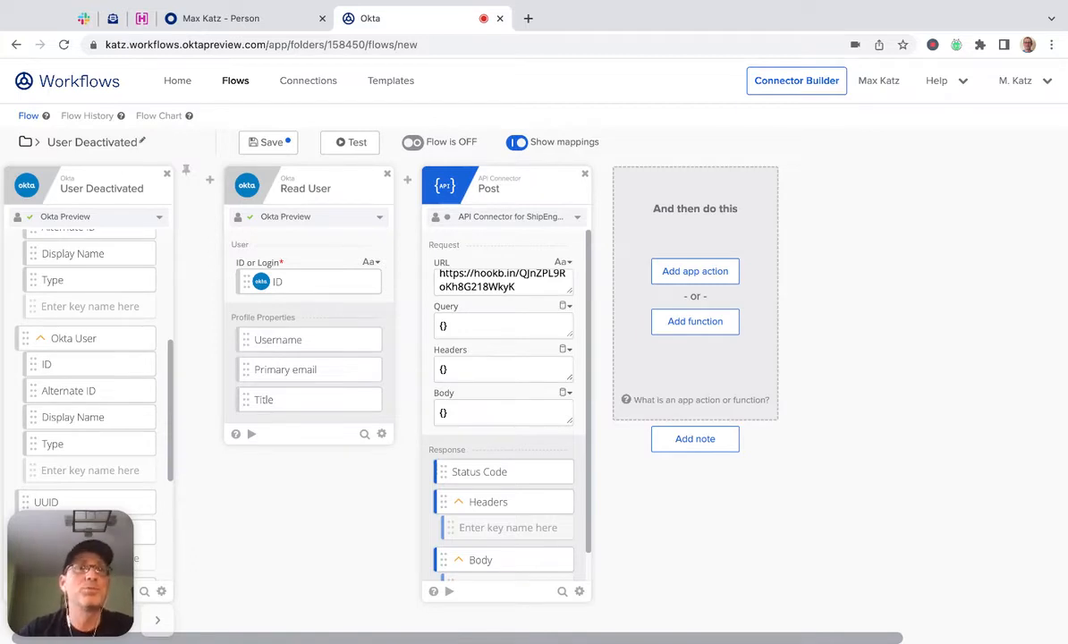
{"action": "mouse_move", "coordinate": [389, 221]}
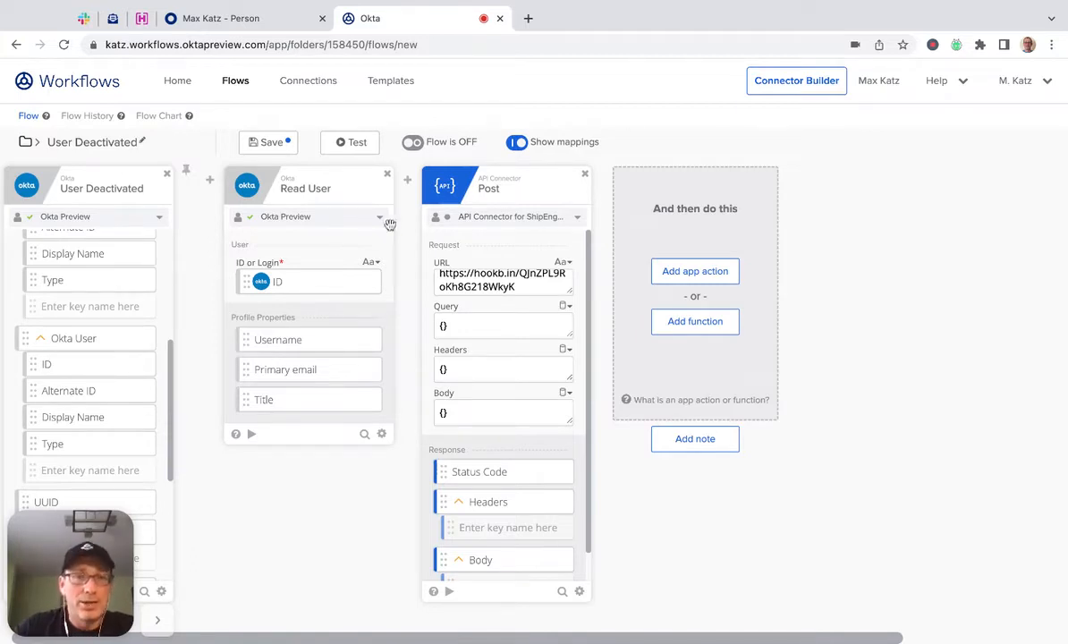
{"action": "mouse_move", "coordinate": [300, 386]}
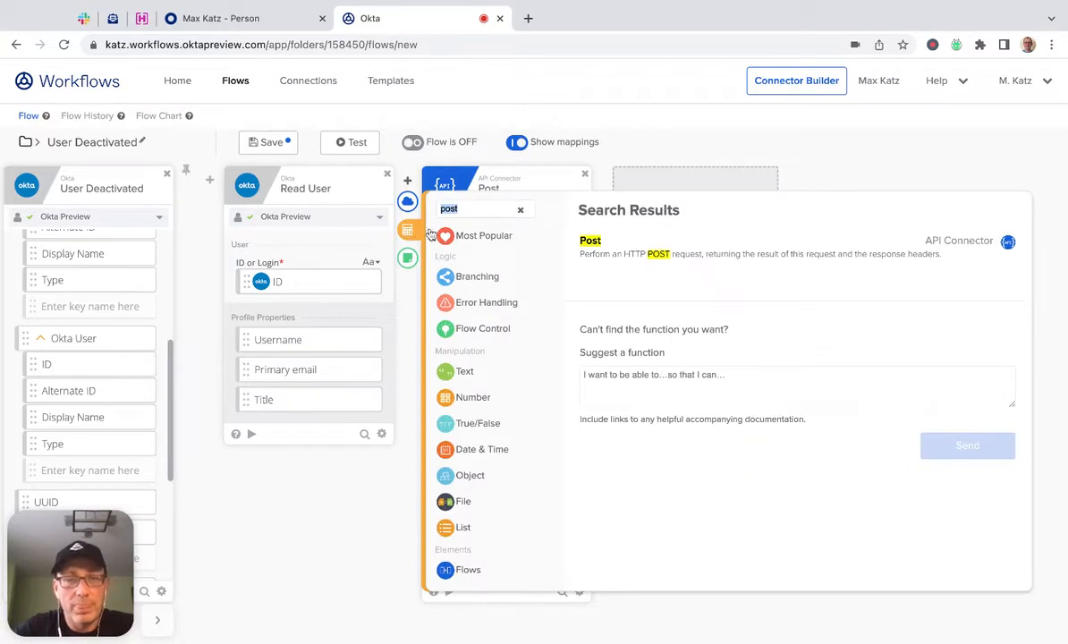
- Add an Object Construct card with Username, Email and Title keys mapped from Read User fields
{"action": "type", "text": "const"}
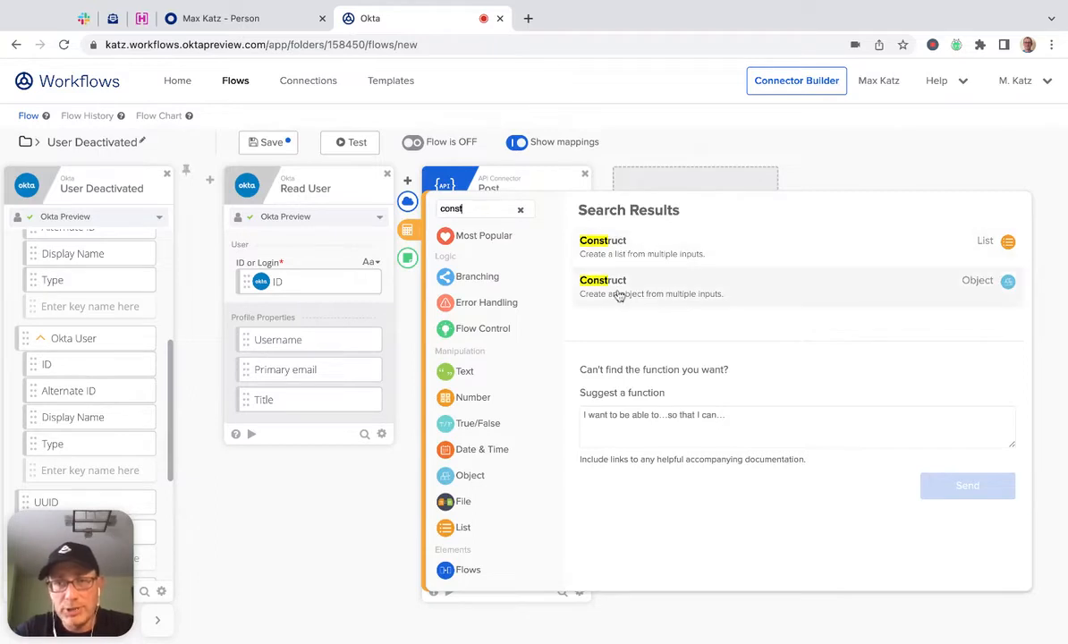
{"action": "left_click", "coordinate": [601, 286]}
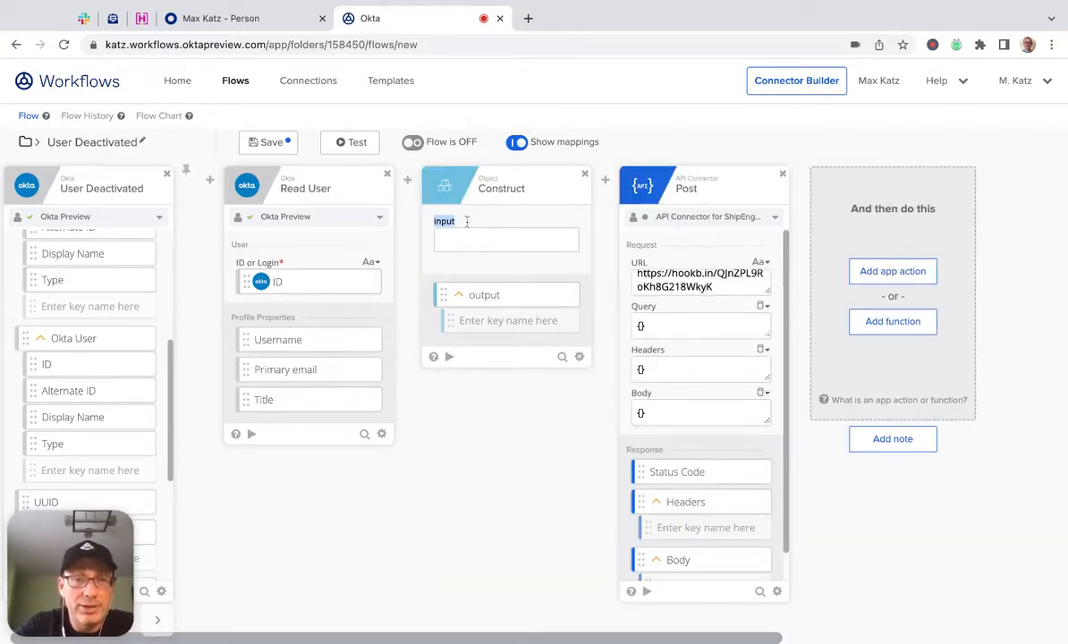
{"action": "type", "text": "Username"}
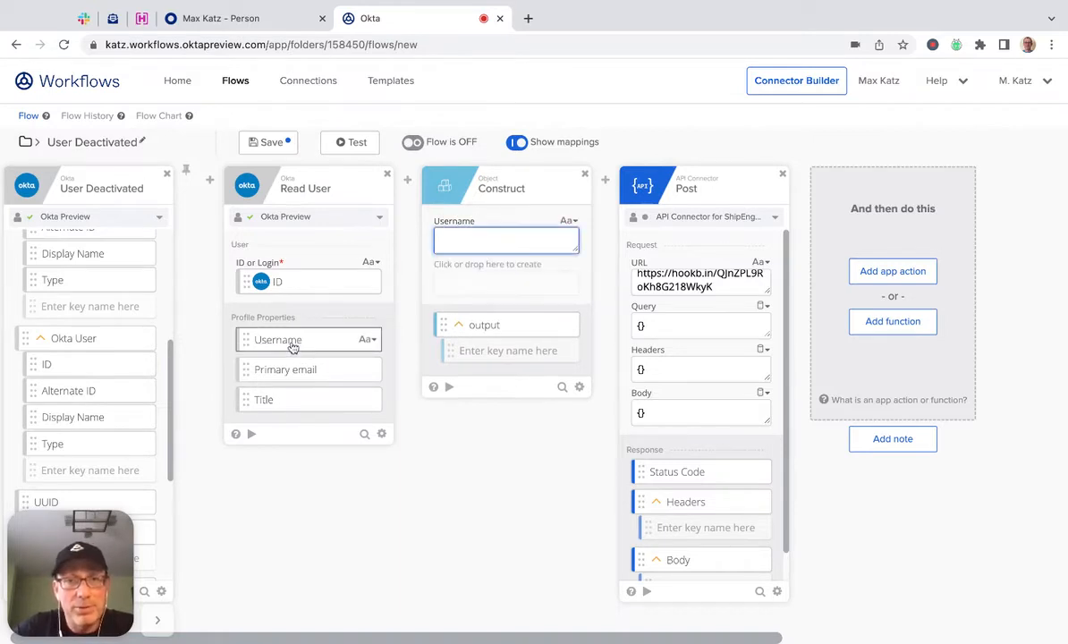
{"action": "left_click_drag", "start_coordinate": [277, 340], "coordinate": [507, 240]}
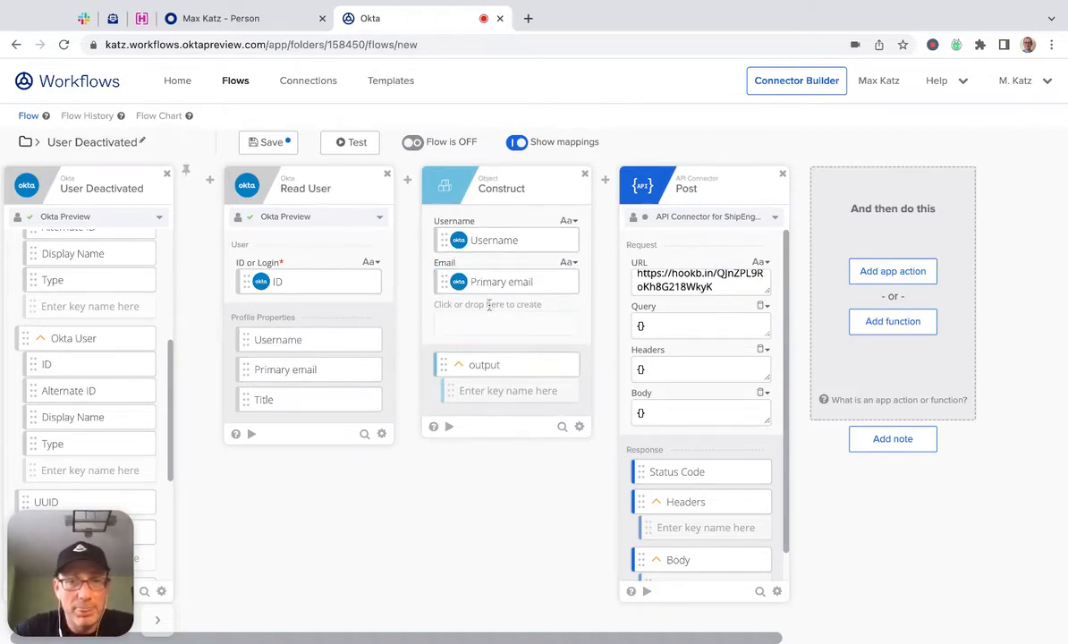
{"action": "type", "text": "Title"}
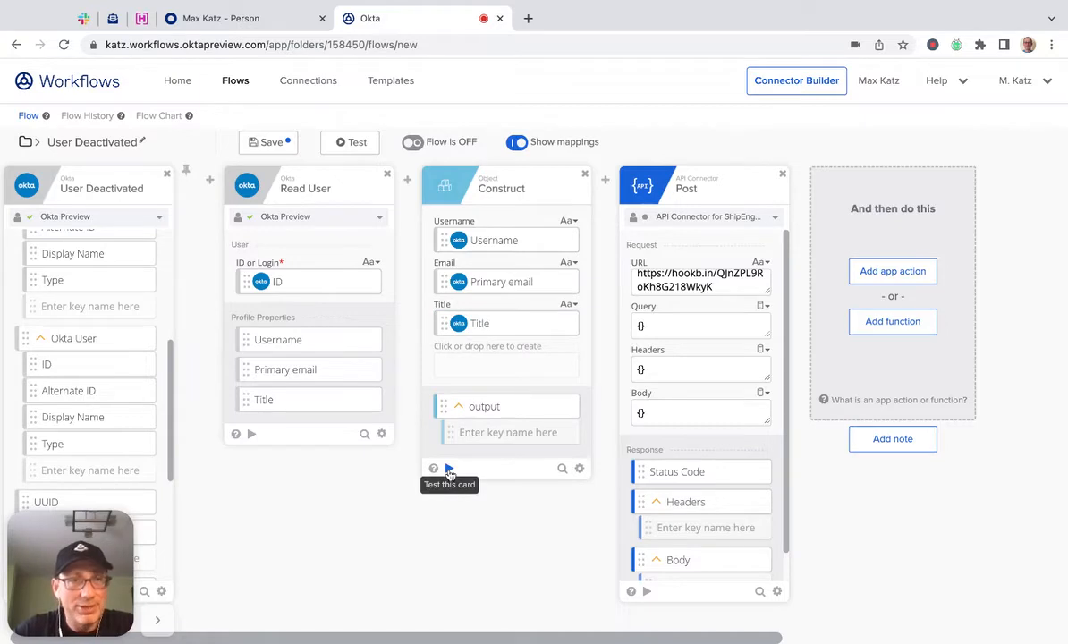
{"action": "left_click", "coordinate": [432, 469]}
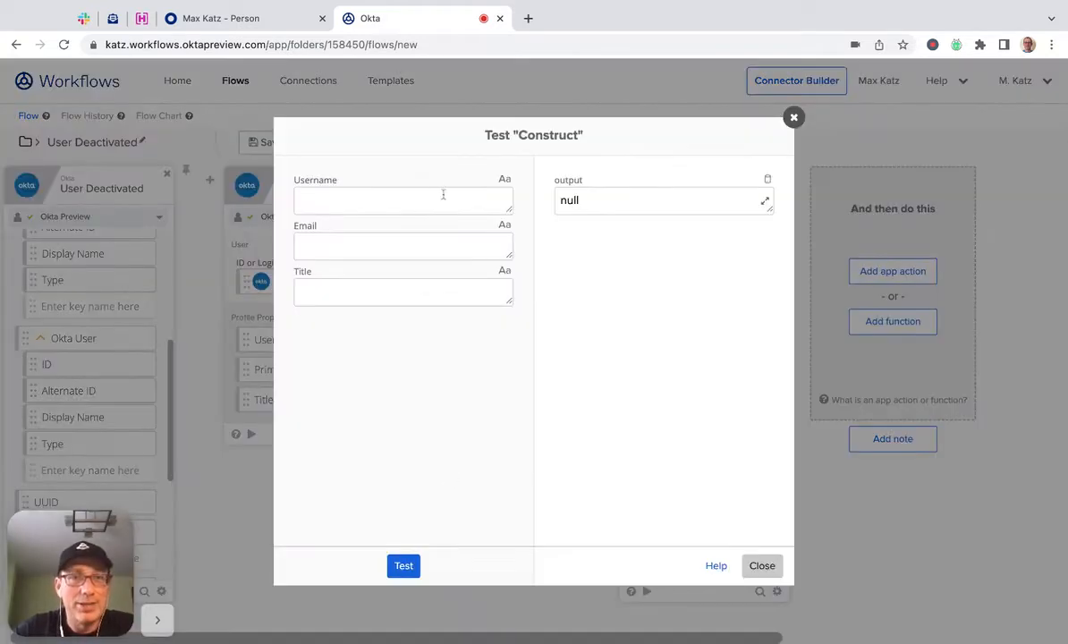
- Test the Construct card with sample values '123456', 'max', 'Workflows', 'Community' and grab its output
{"action": "type", "text": "123456"}
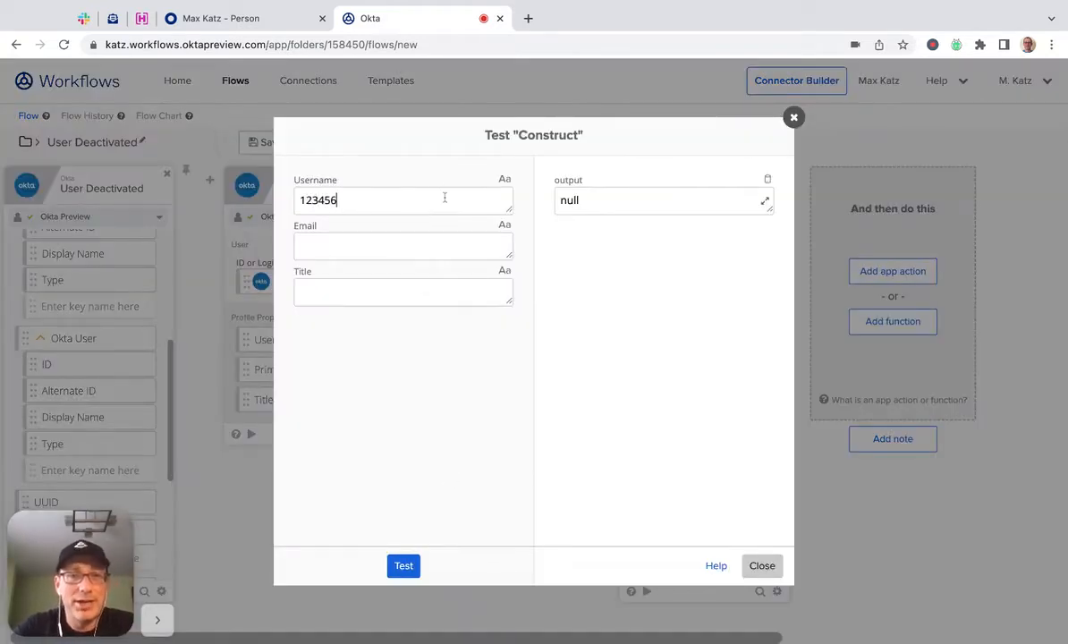
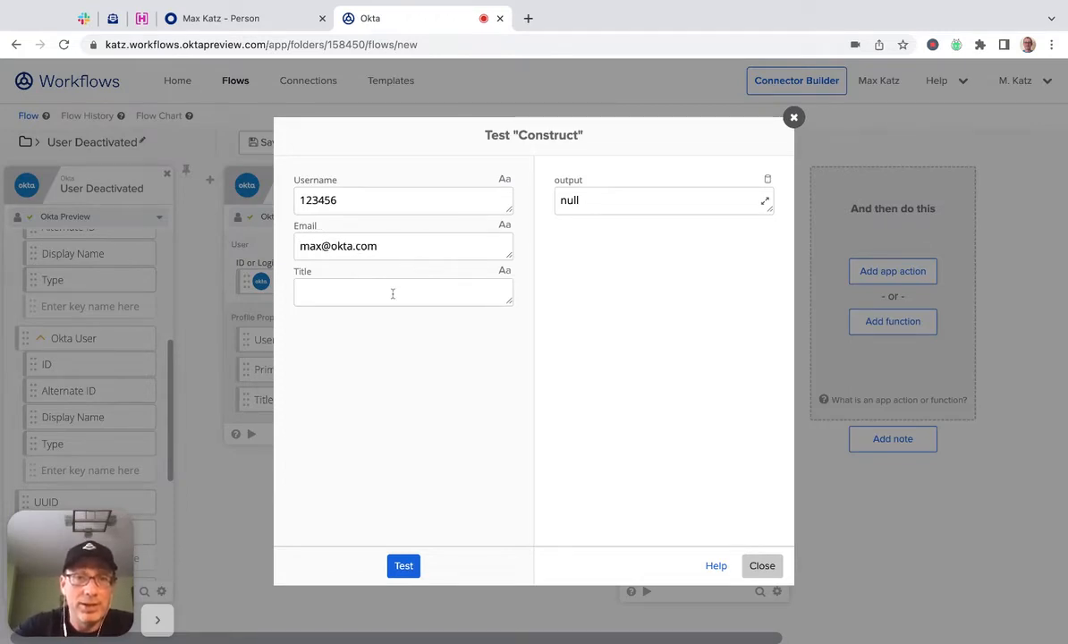
{"action": "type", "text": "Workflows"}
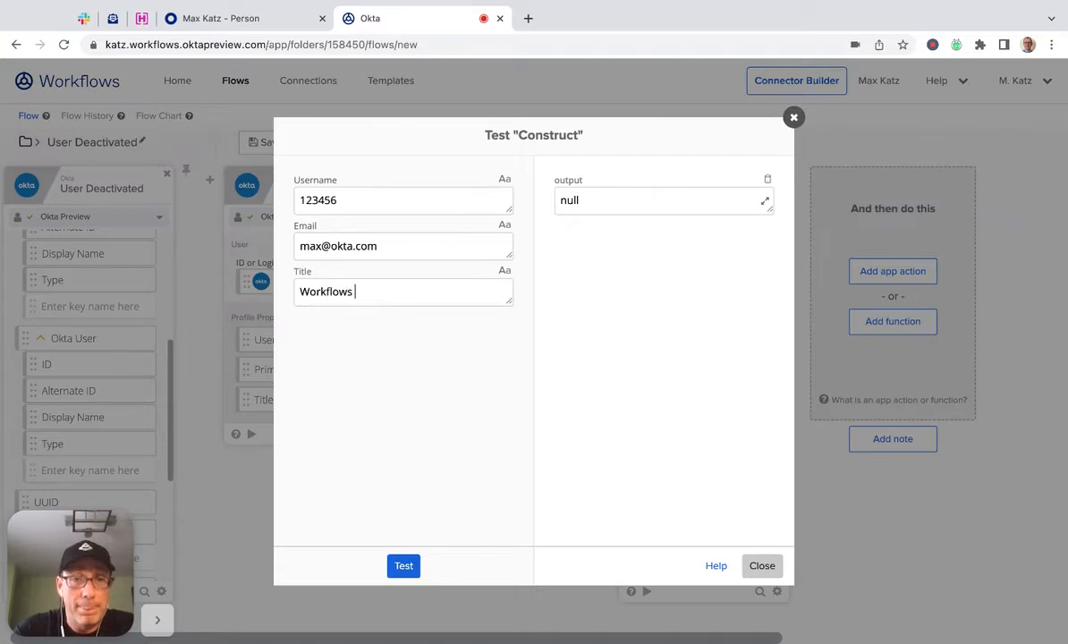
{"action": "type", "text": "Community"}
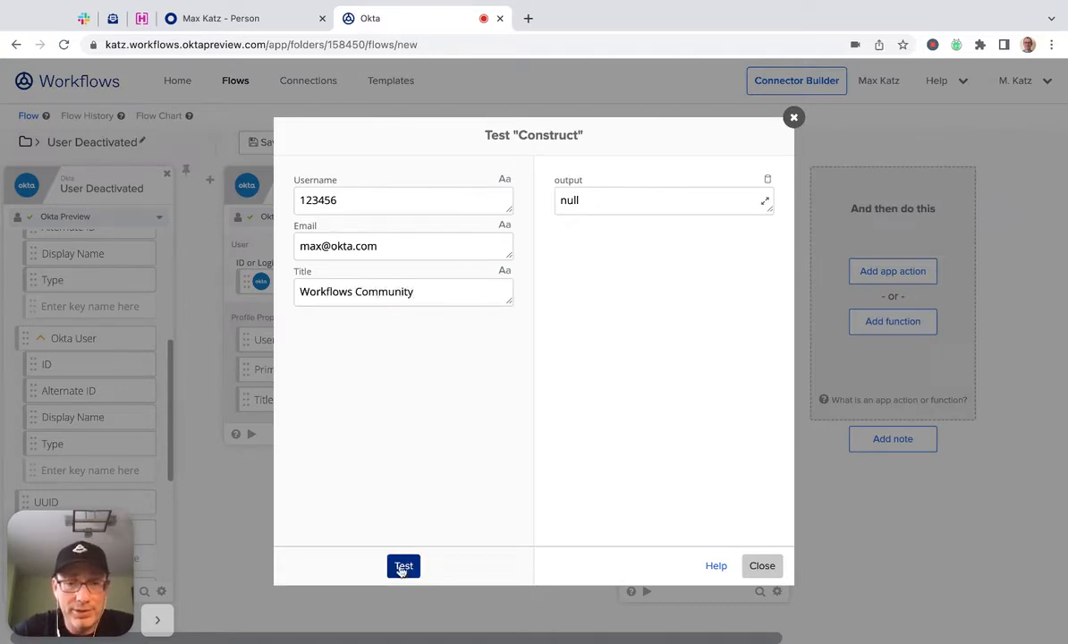
{"action": "left_click", "coordinate": [402, 565]}
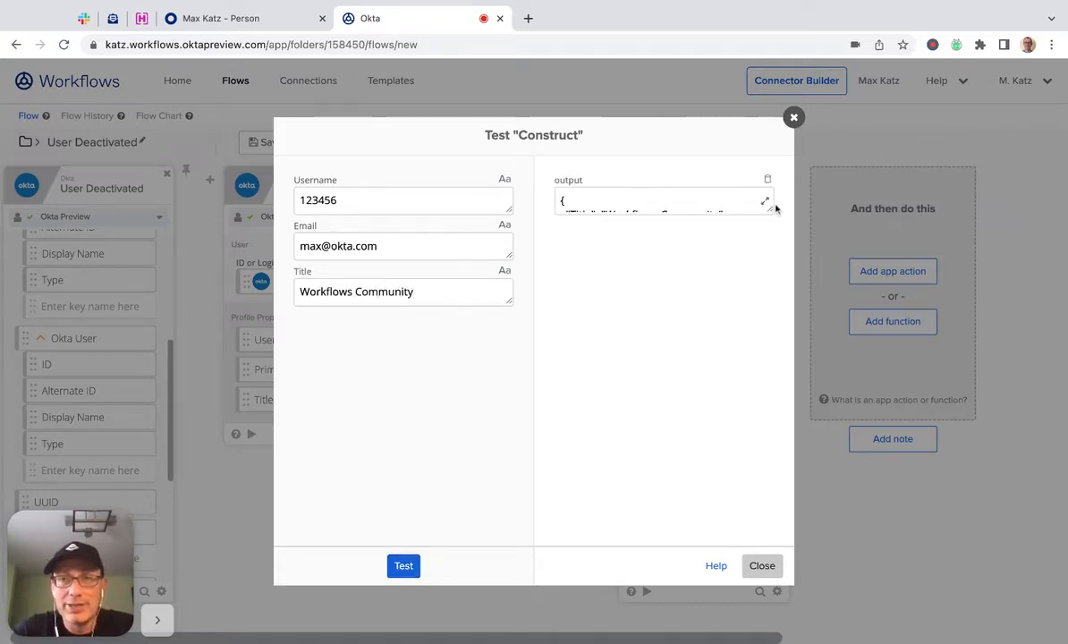
{"action": "left_click", "coordinate": [405, 565]}
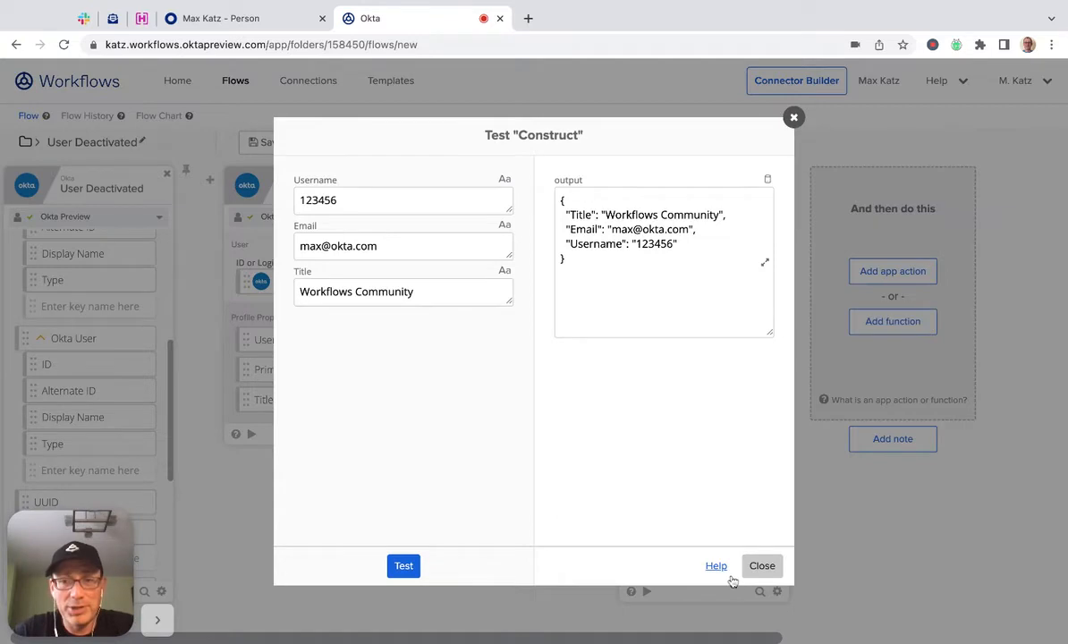
{"action": "left_click", "coordinate": [762, 565]}
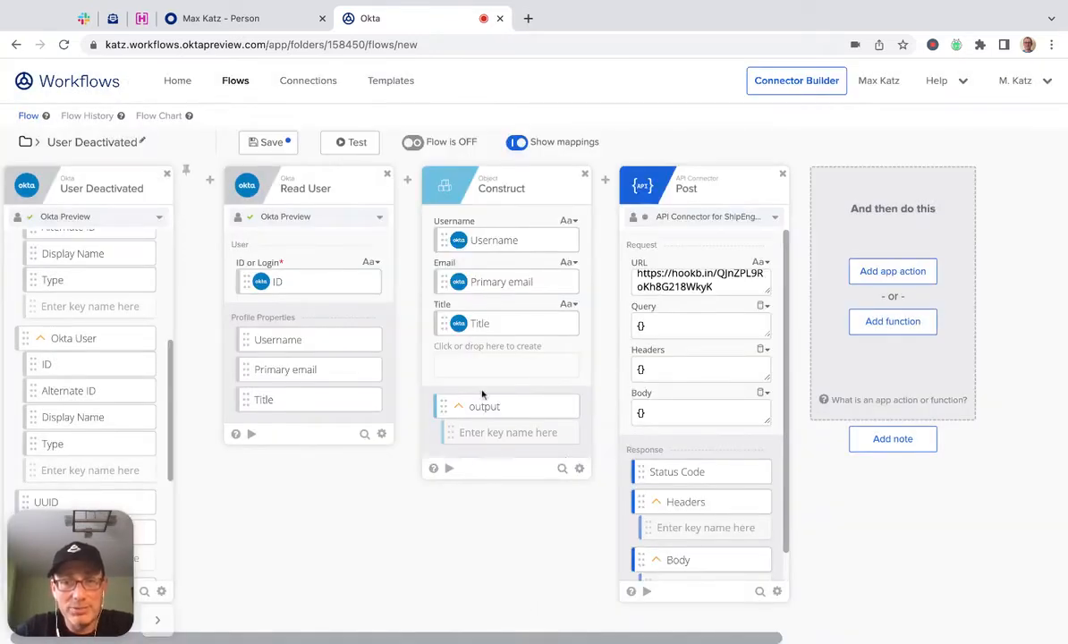
- Send the Construct output as the Post body, save the flow and turn it ON
{"action": "left_click", "coordinate": [701, 411]}
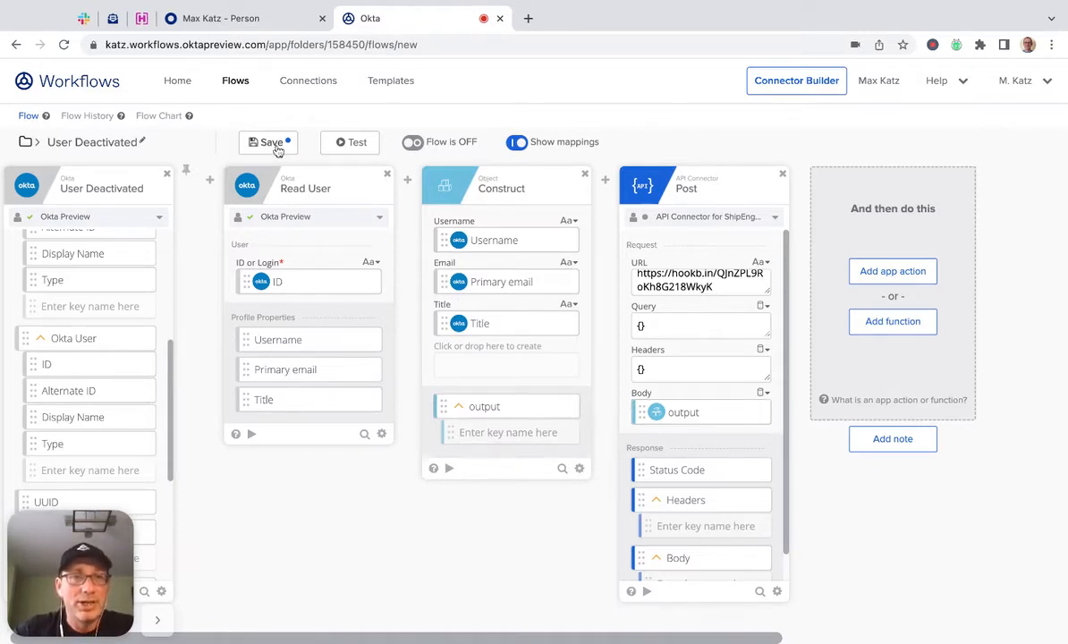
{"action": "left_click", "coordinate": [268, 143]}
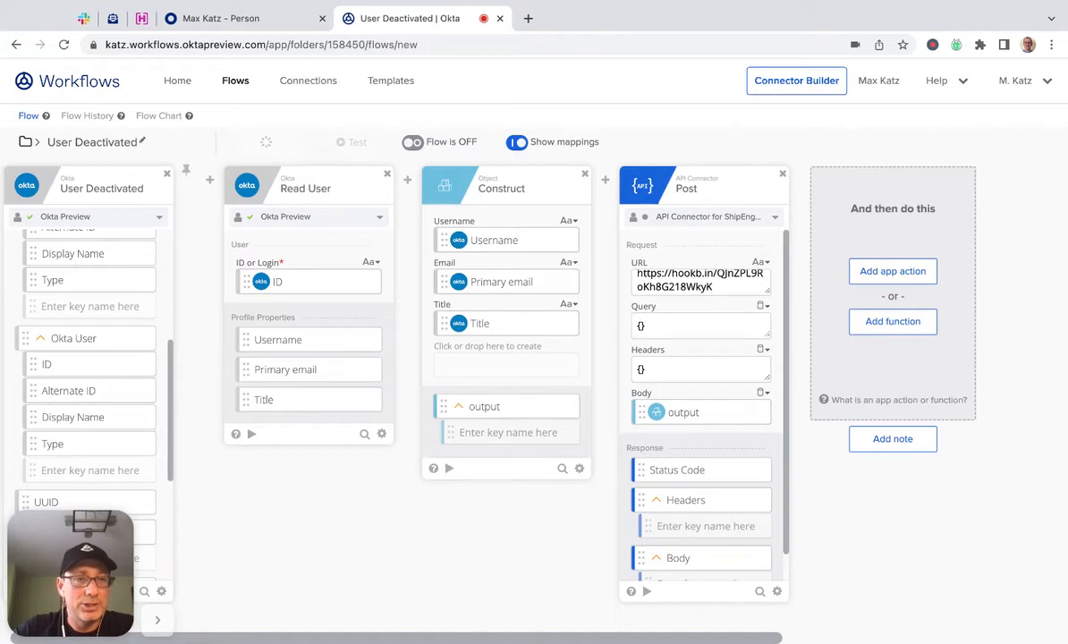
{"action": "mouse_move", "coordinate": [313, 456]}
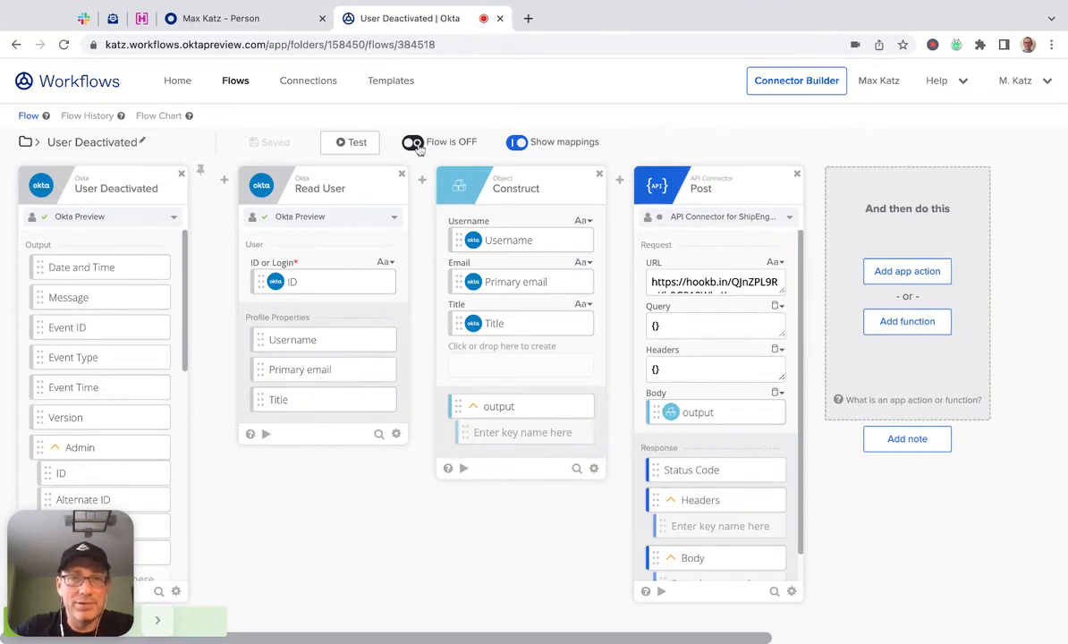
{"action": "left_click", "coordinate": [411, 142]}
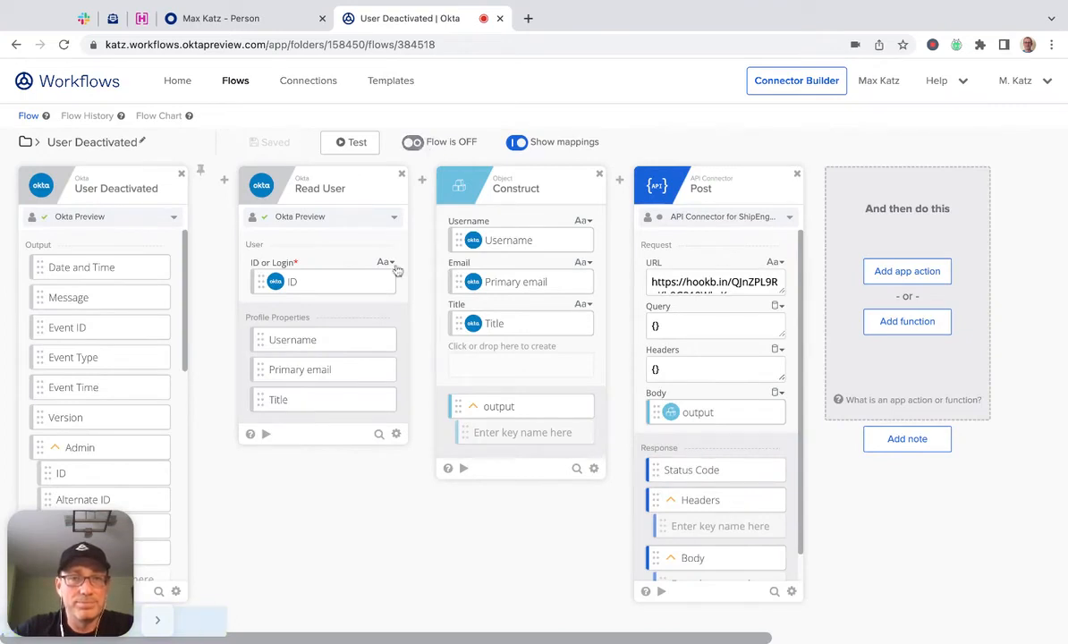
{"action": "left_click", "coordinate": [411, 142]}
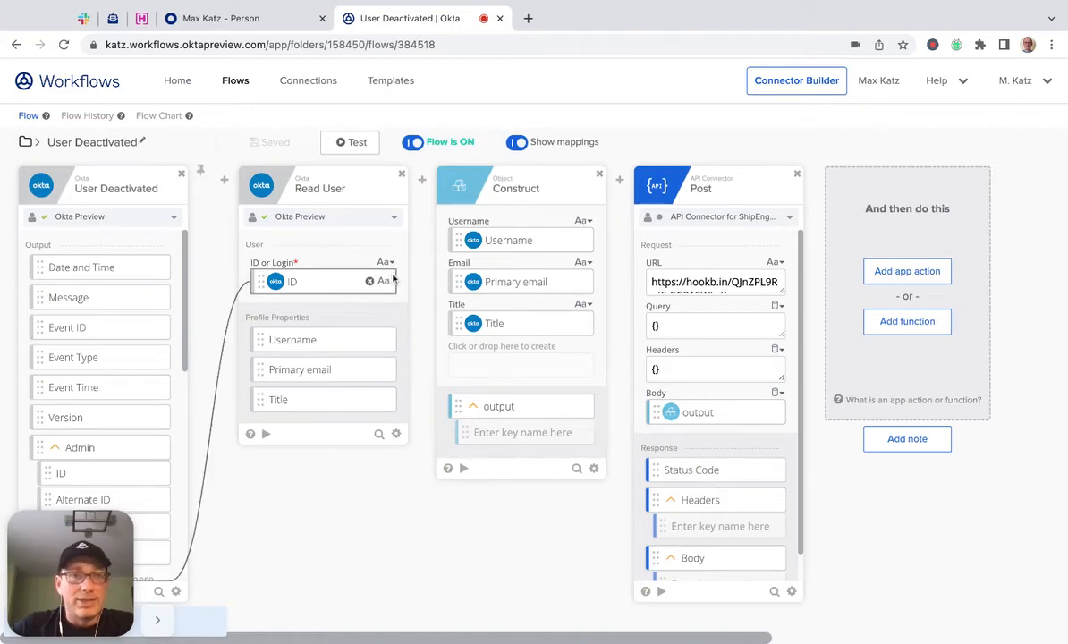
{"action": "left_click", "coordinate": [86, 114]}
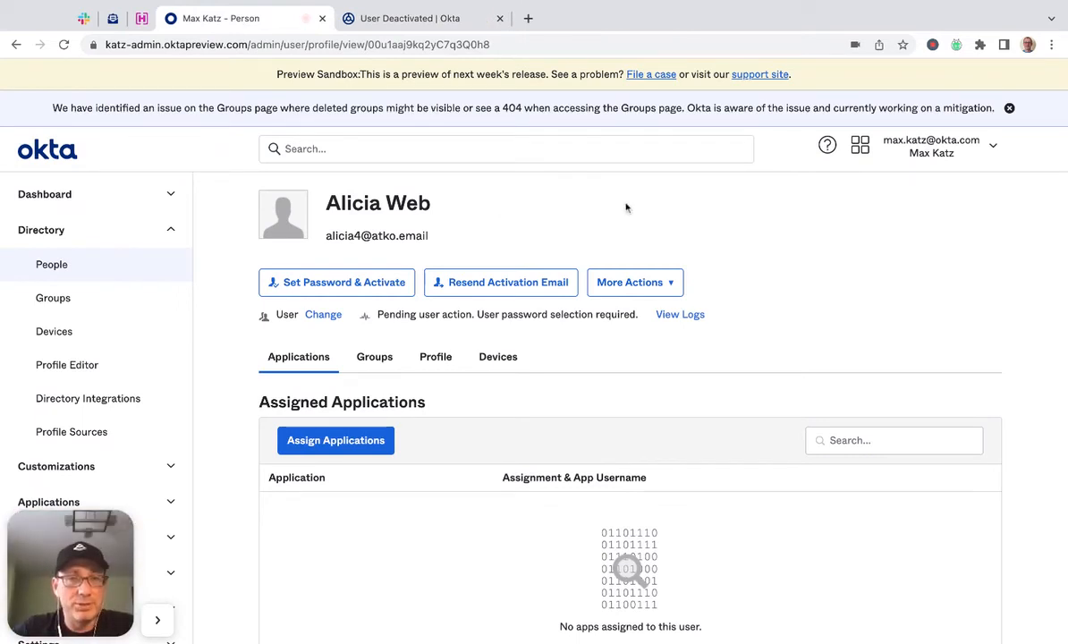
{"action": "mouse_move", "coordinate": [612, 260]}
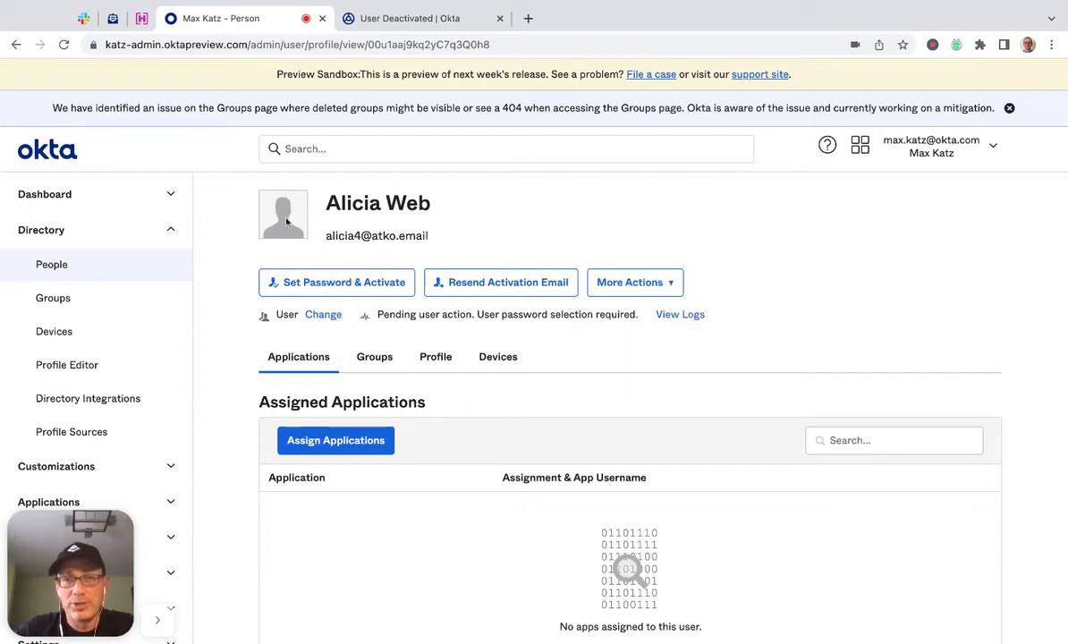
{"action": "mouse_move", "coordinate": [788, 261]}
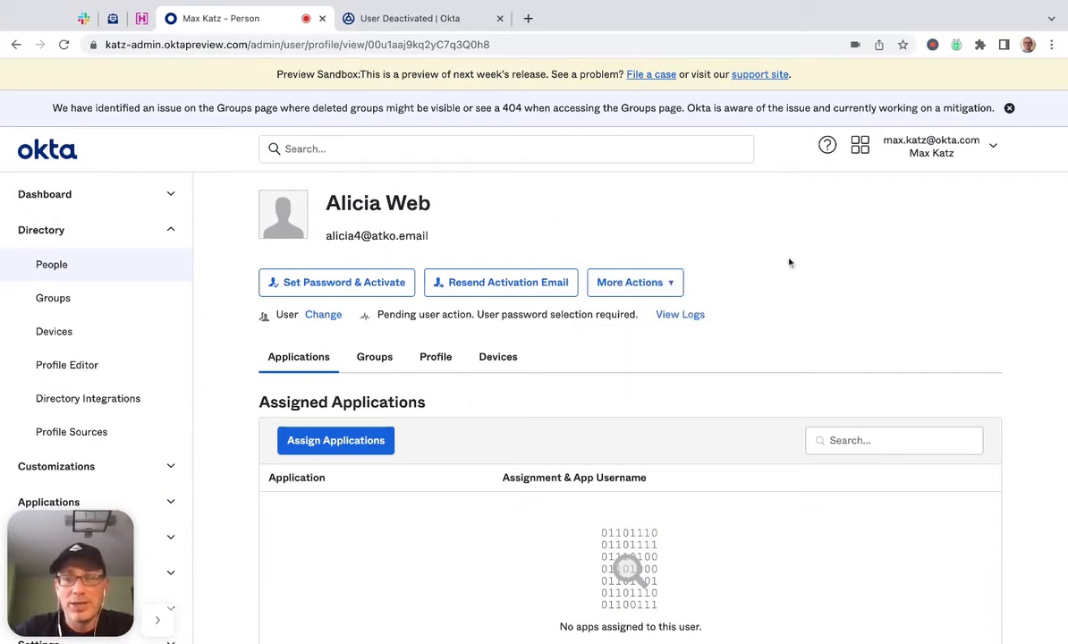
{"action": "left_click", "coordinate": [635, 283]}
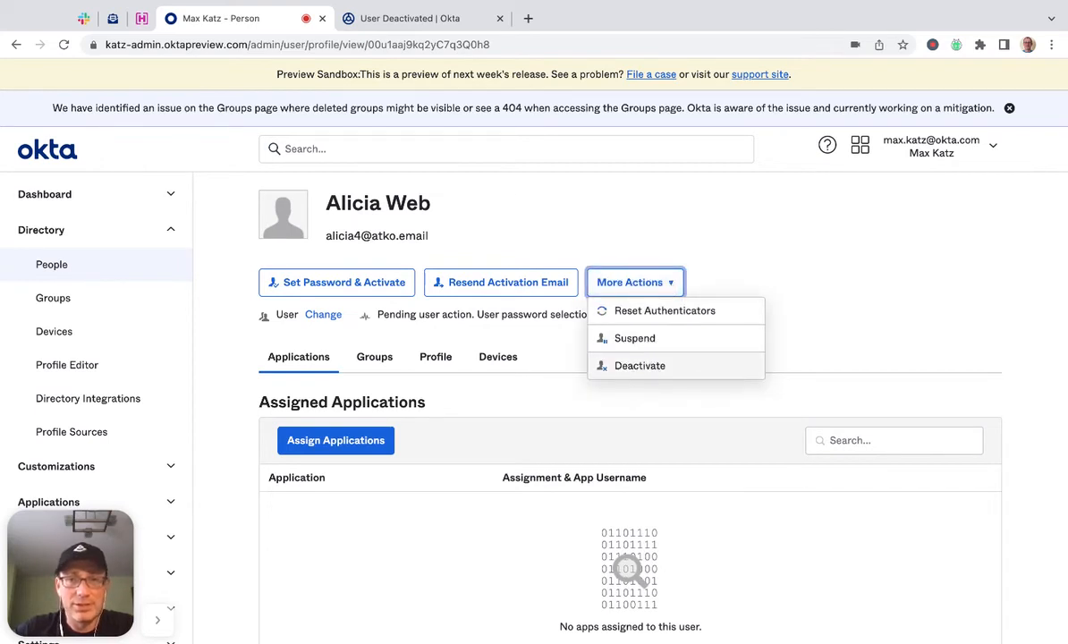
{"action": "left_click", "coordinate": [638, 364]}
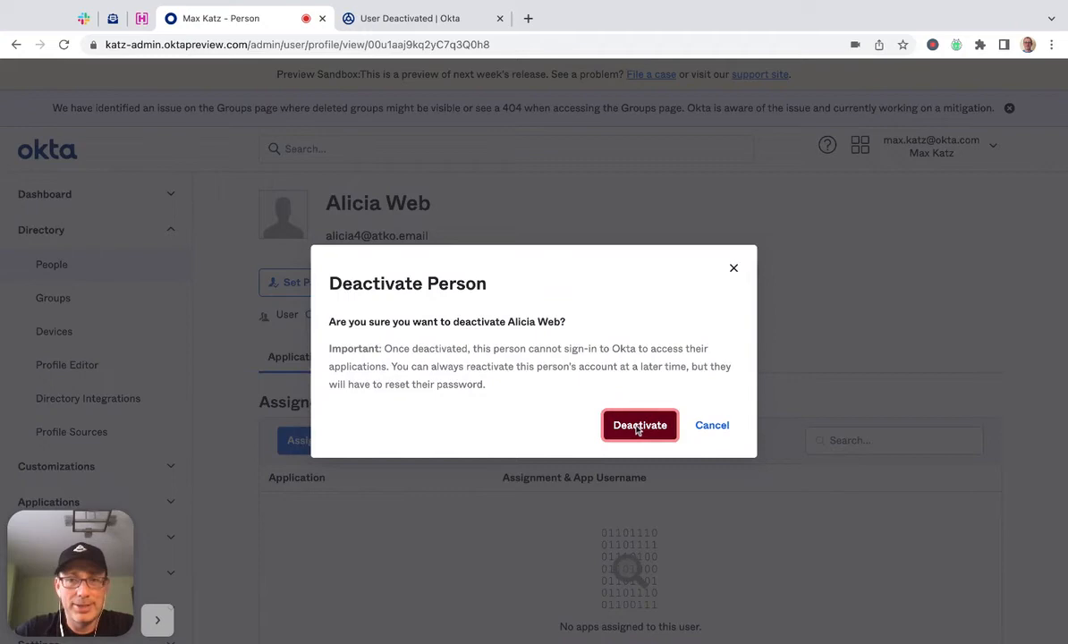
{"action": "left_click", "coordinate": [638, 426]}
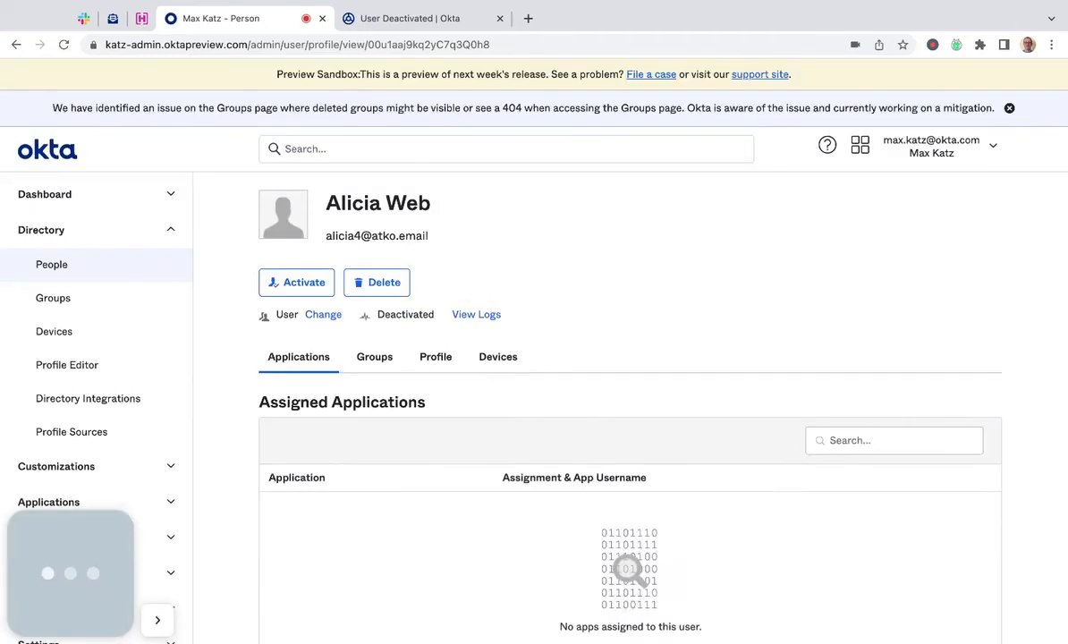
{"action": "left_click", "coordinate": [409, 17]}
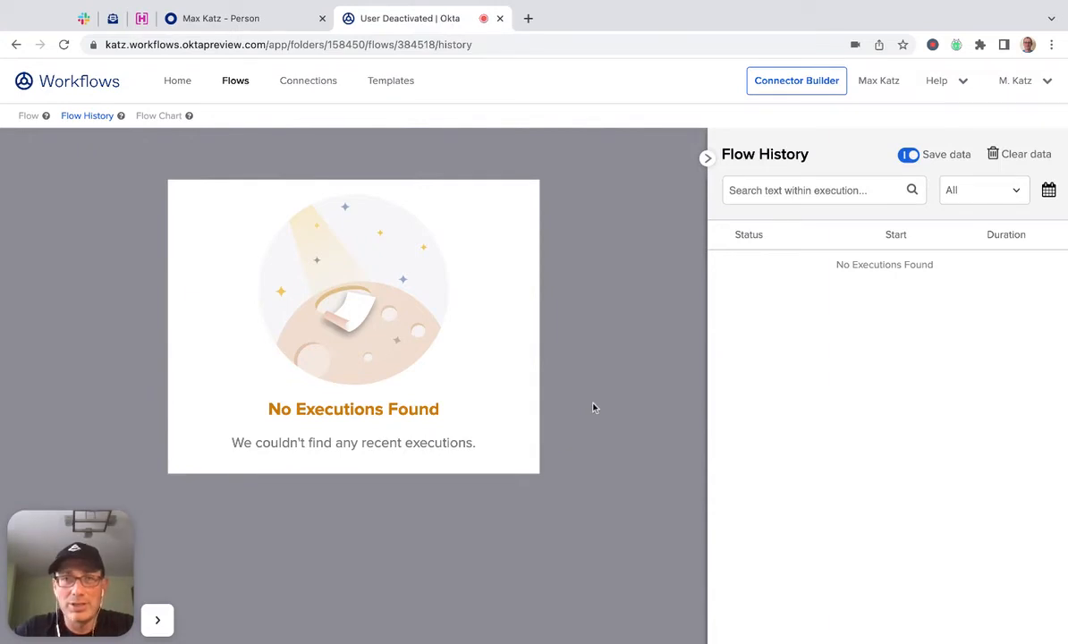
{"action": "mouse_move", "coordinate": [295, 158]}
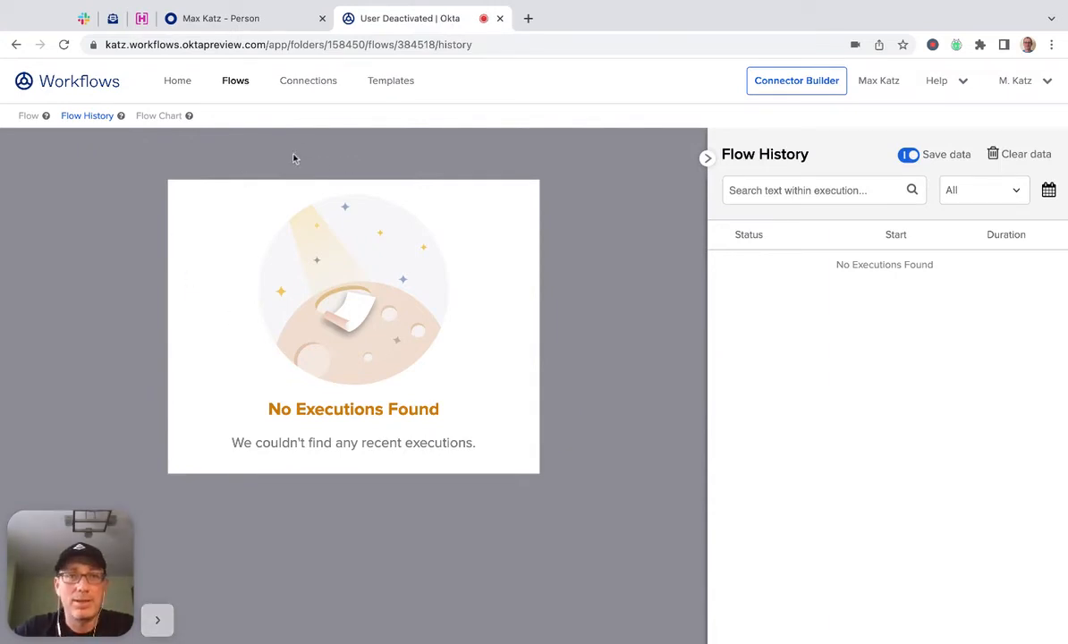
- Switch to the Hookbin endpoint page after the flow history shows no executions
{"action": "left_click", "coordinate": [142, 18]}
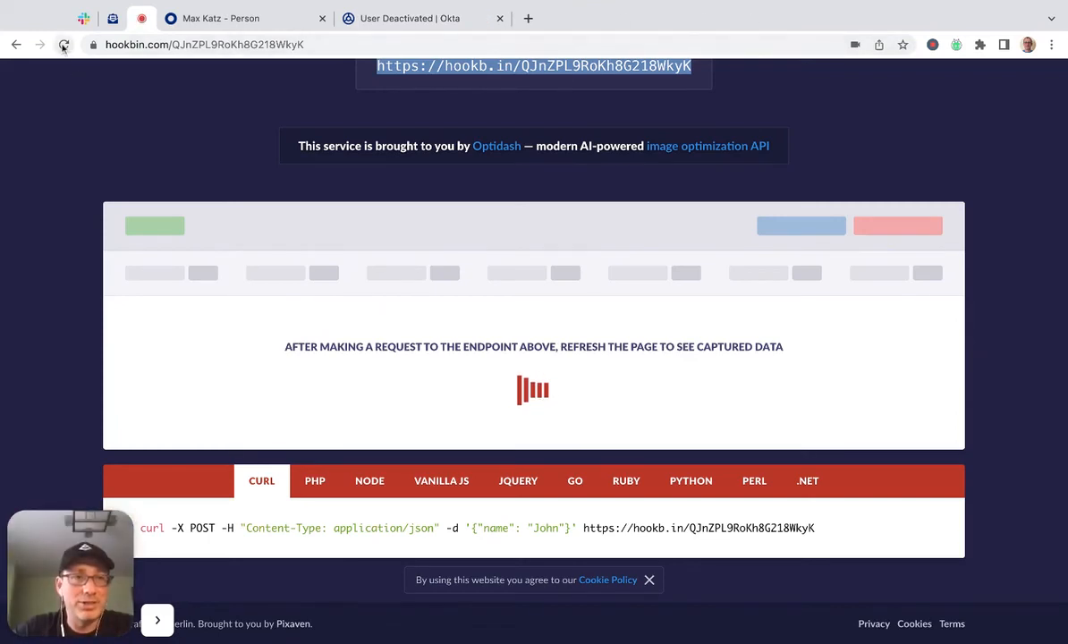
- Reload Hookbin and reveal the captured POST body with Title No-Code Builder, Email and Username
{"action": "left_click", "coordinate": [63, 45]}
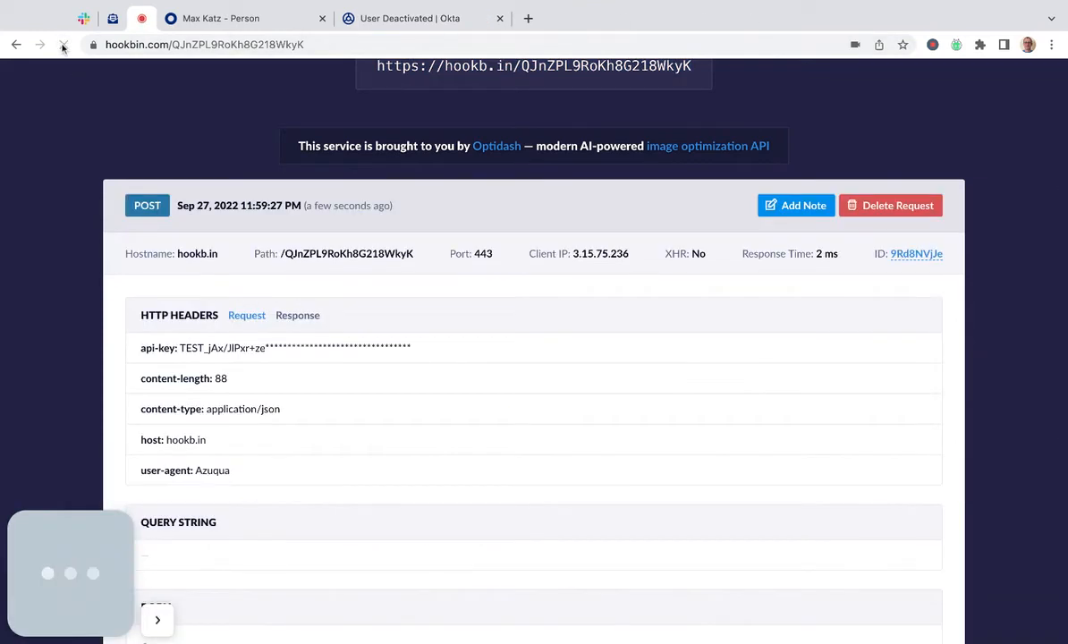
{"action": "scroll", "scroll_direction": "down", "scroll_amount": 3}
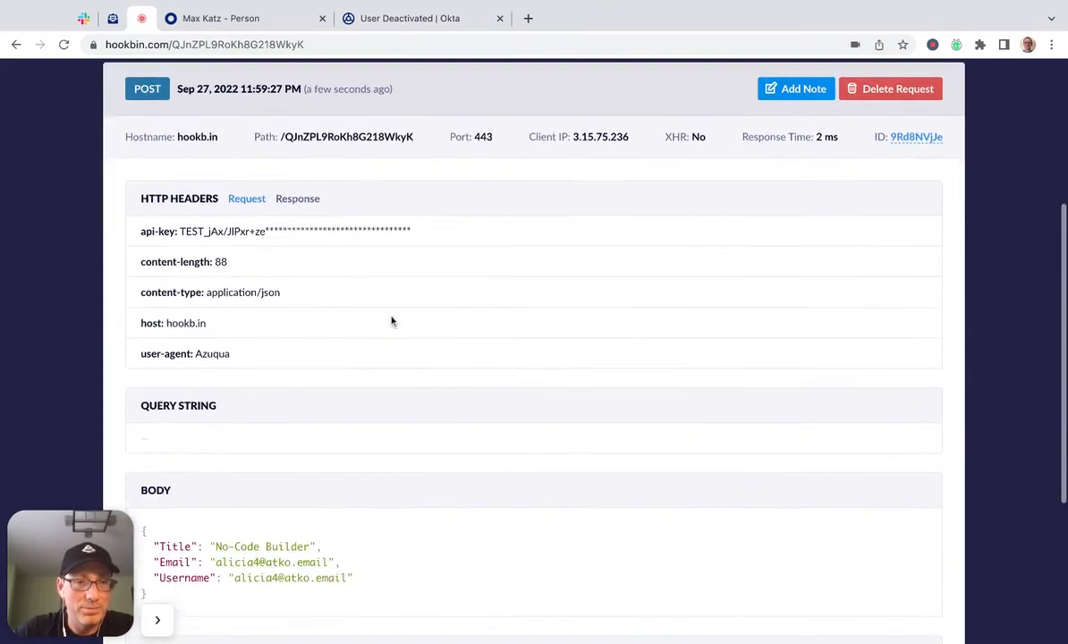
{"action": "scroll", "scroll_direction": "down", "scroll_amount": 3}
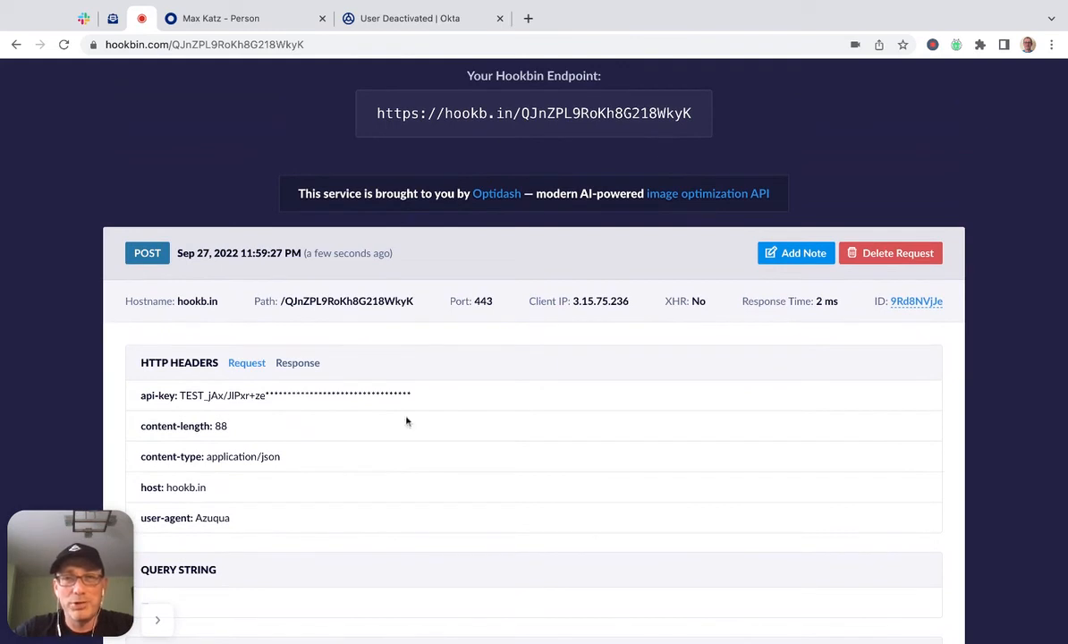
{"action": "scroll", "scroll_direction": "down", "scroll_amount": 3}
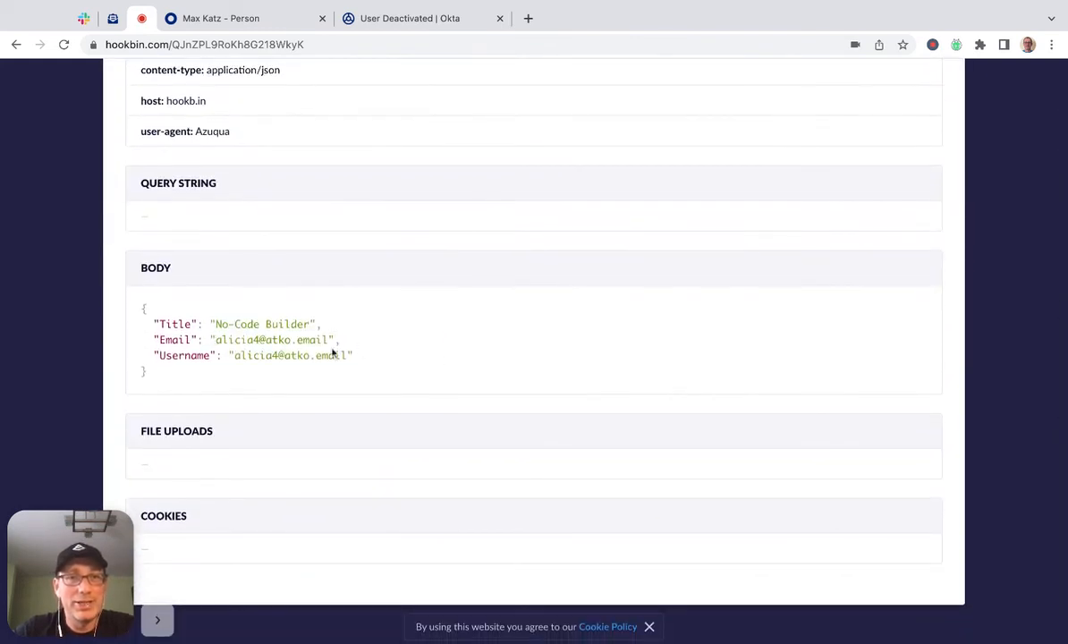
{"action": "mouse_move", "coordinate": [145, 318]}
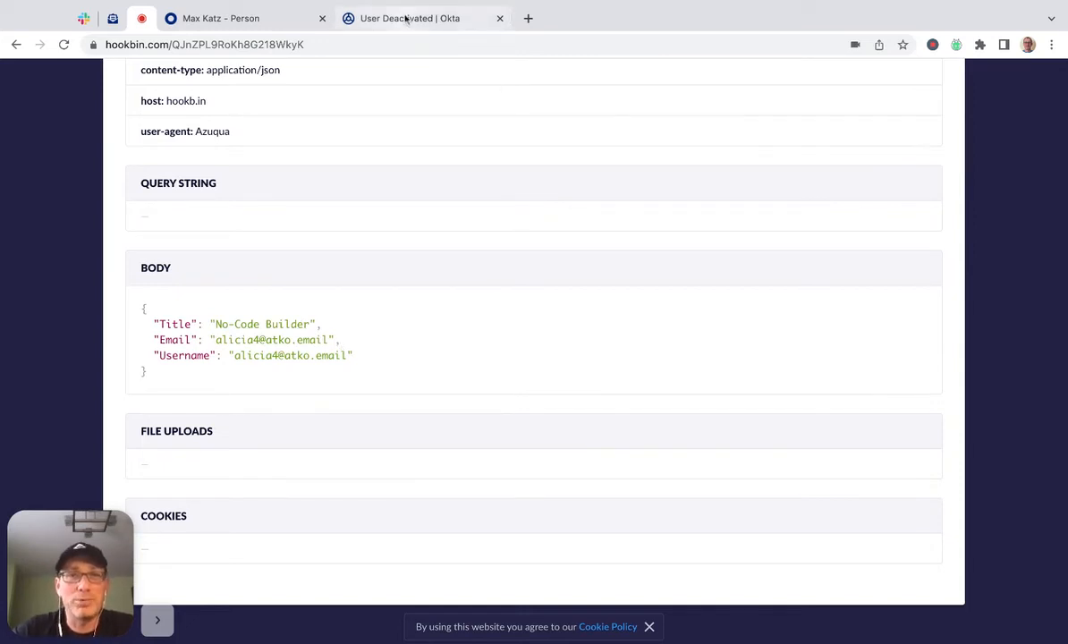
- Inspect the successful execution in Flow History, showing each card's posted values
{"action": "left_click", "coordinate": [420, 18]}
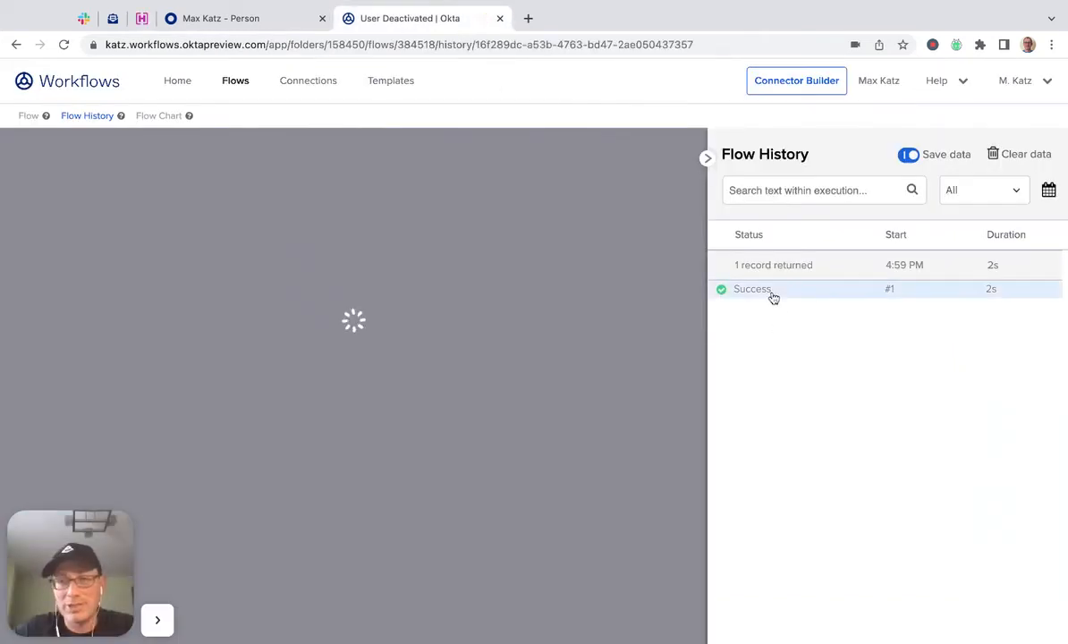
{"action": "left_click", "coordinate": [772, 288]}
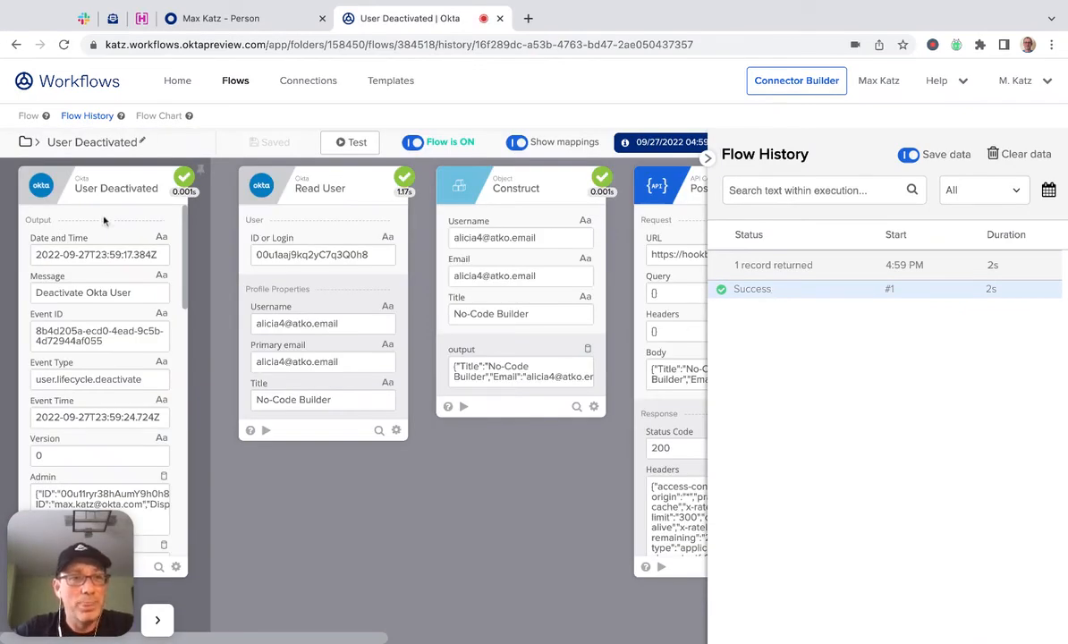
{"action": "mouse_move", "coordinate": [335, 272]}
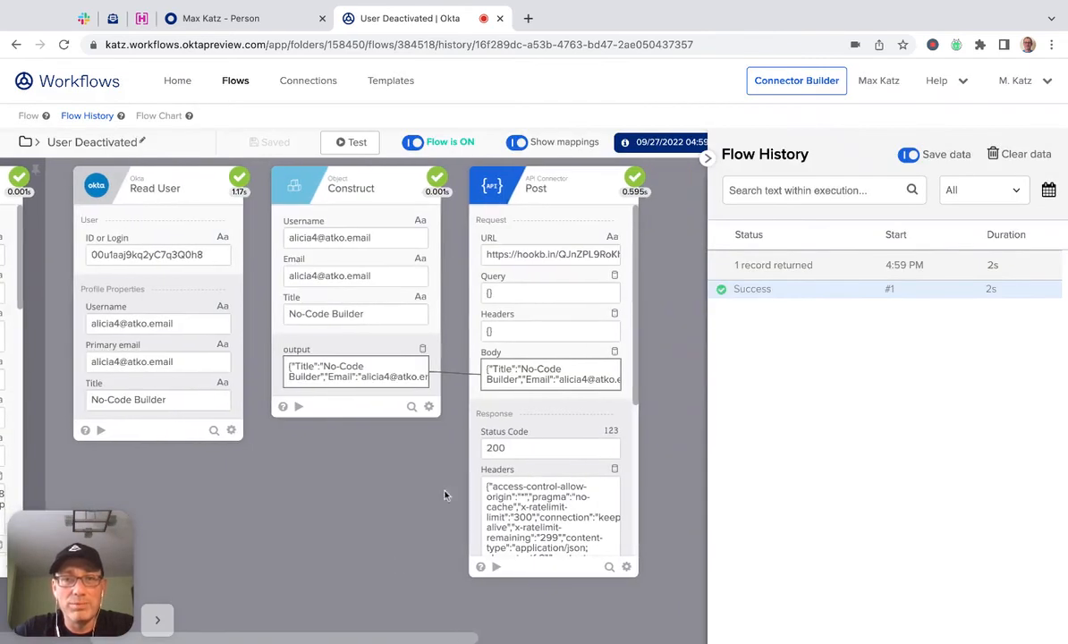
{"action": "mouse_move", "coordinate": [599, 265]}
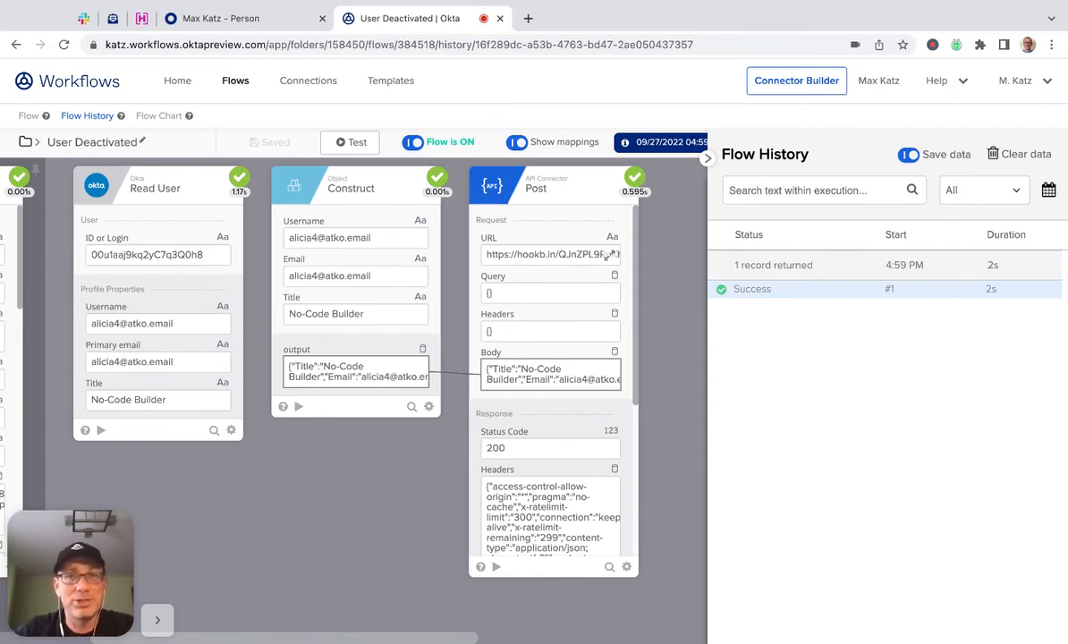
{"action": "mouse_move", "coordinate": [147, 214]}
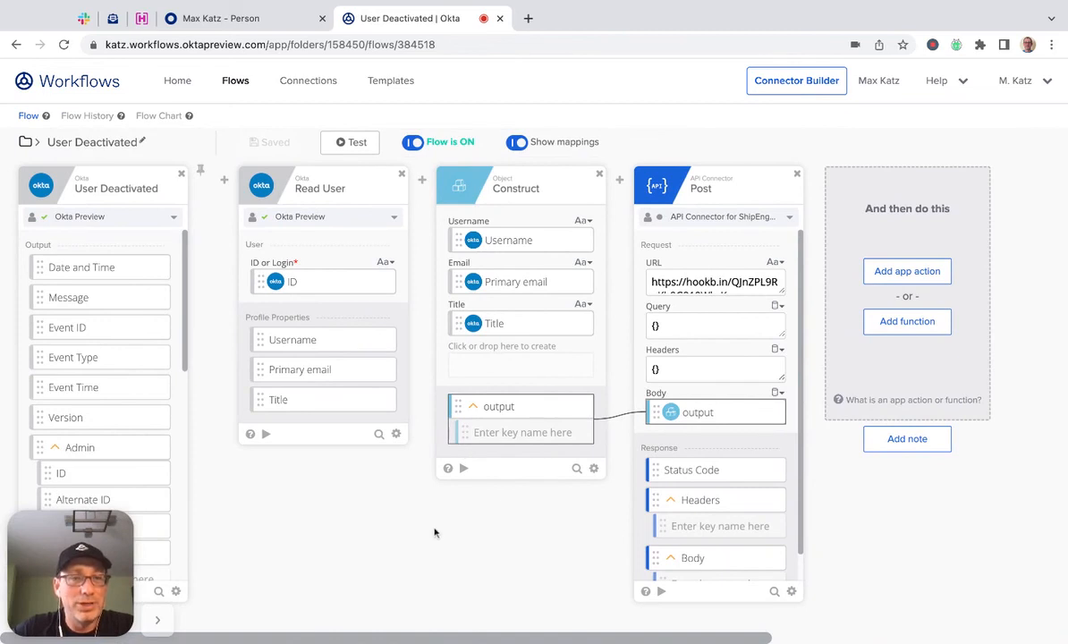
{"action": "mouse_move", "coordinate": [547, 510]}
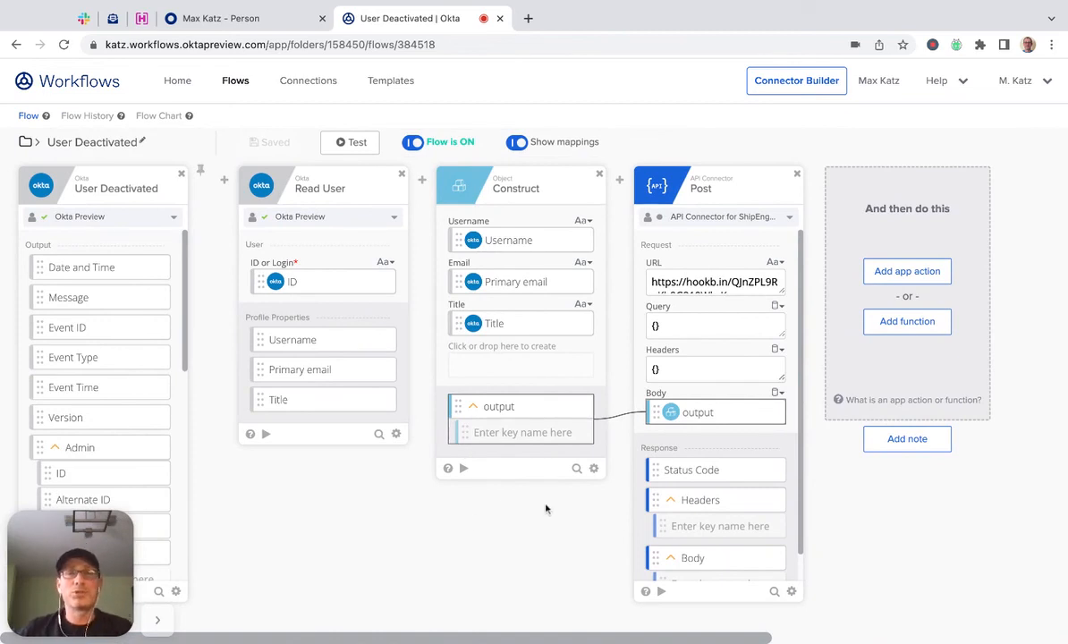